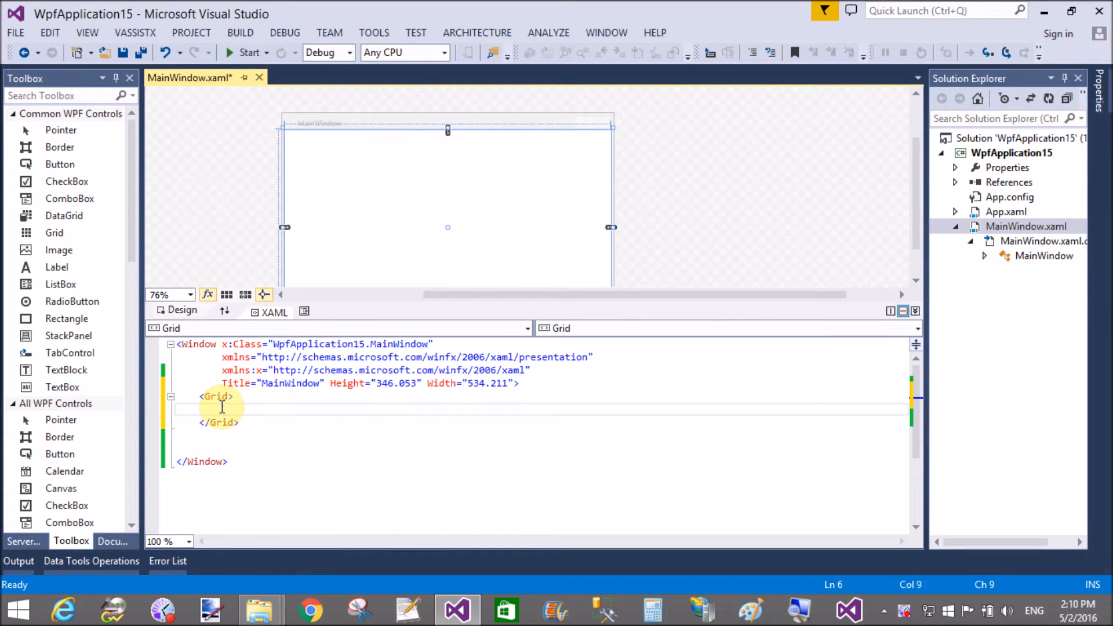
Step: Add a ToolBar inside the Grid containing a StackPanel with Orientation="Horizontal"
key("Left")
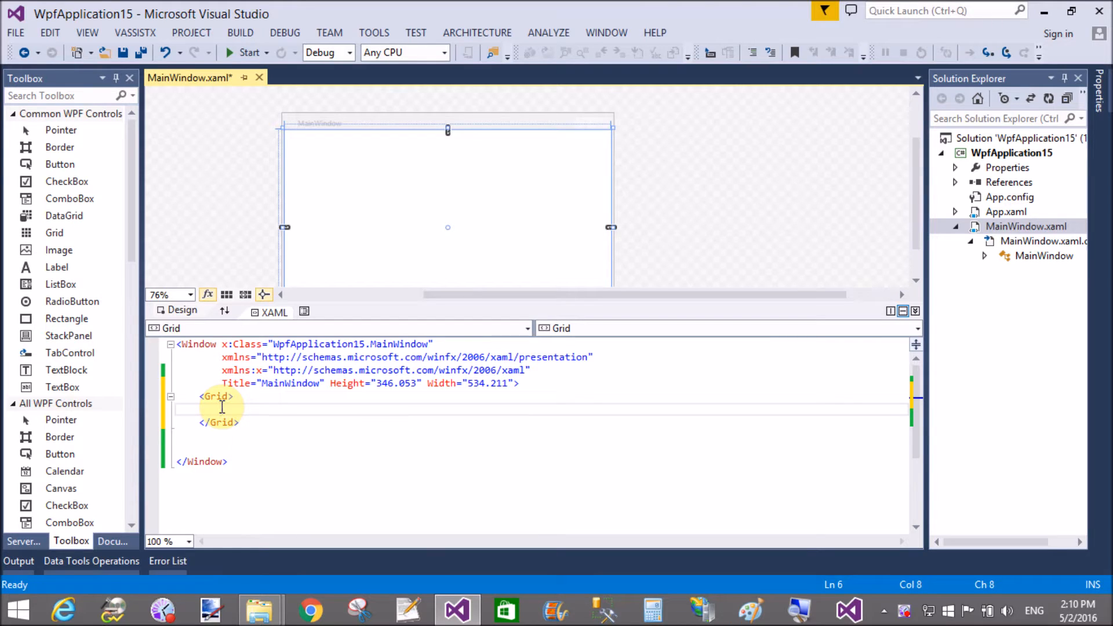
type("ToolBar >")
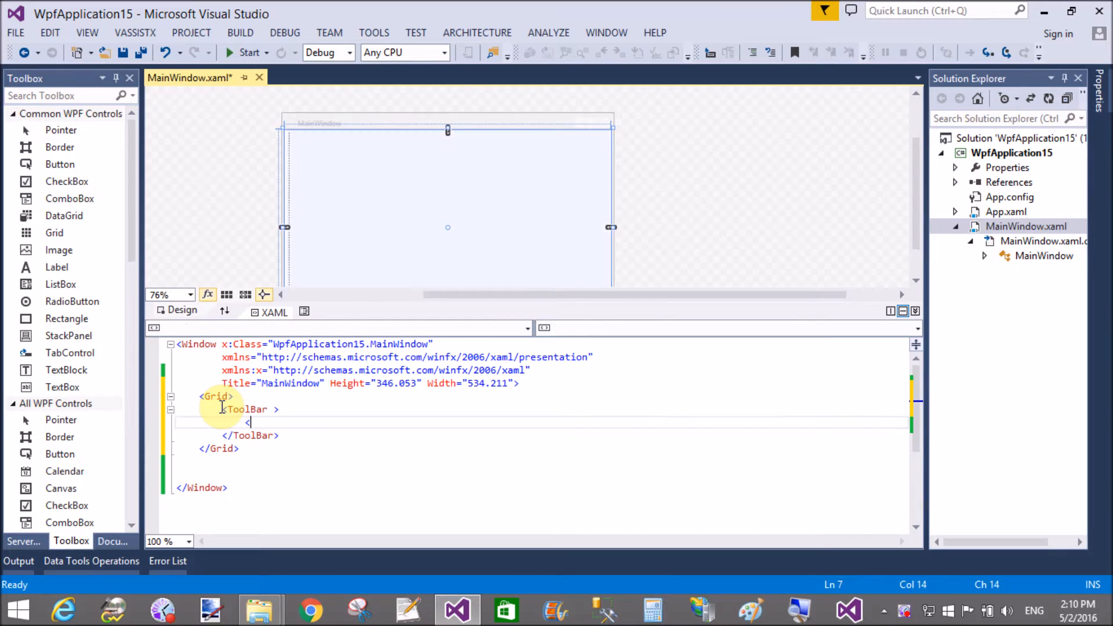
type("<StackPanel Orientation=\"Horizontal\">")
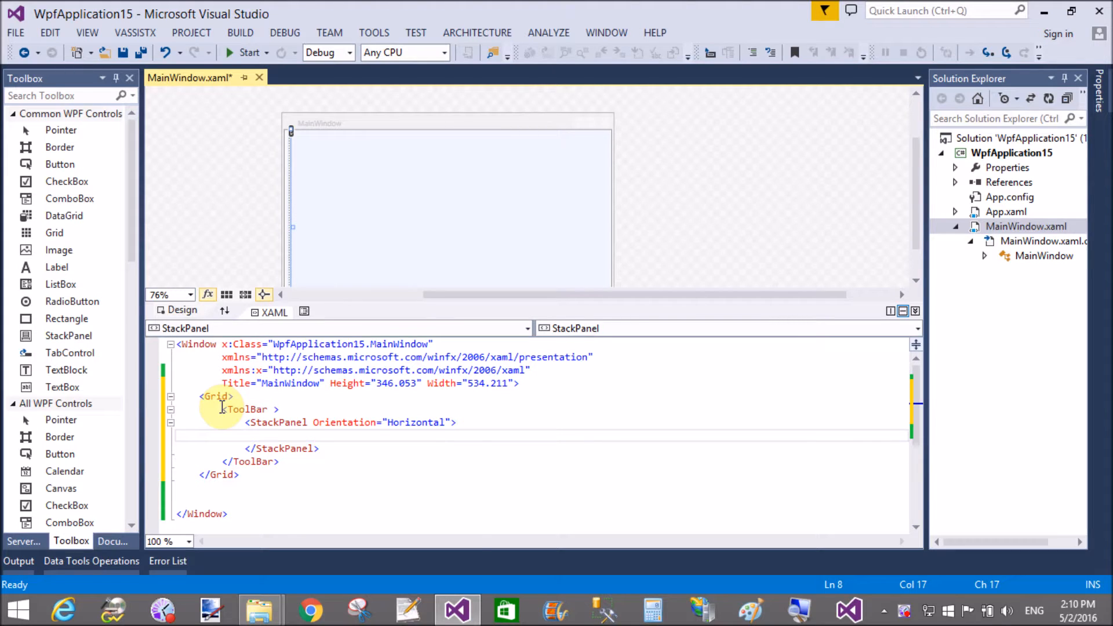
Step: Add a TextBlock with Text "First:", Height 50 and Margin 5,0,0,0 to the StackPanel
type("<TextBlock")
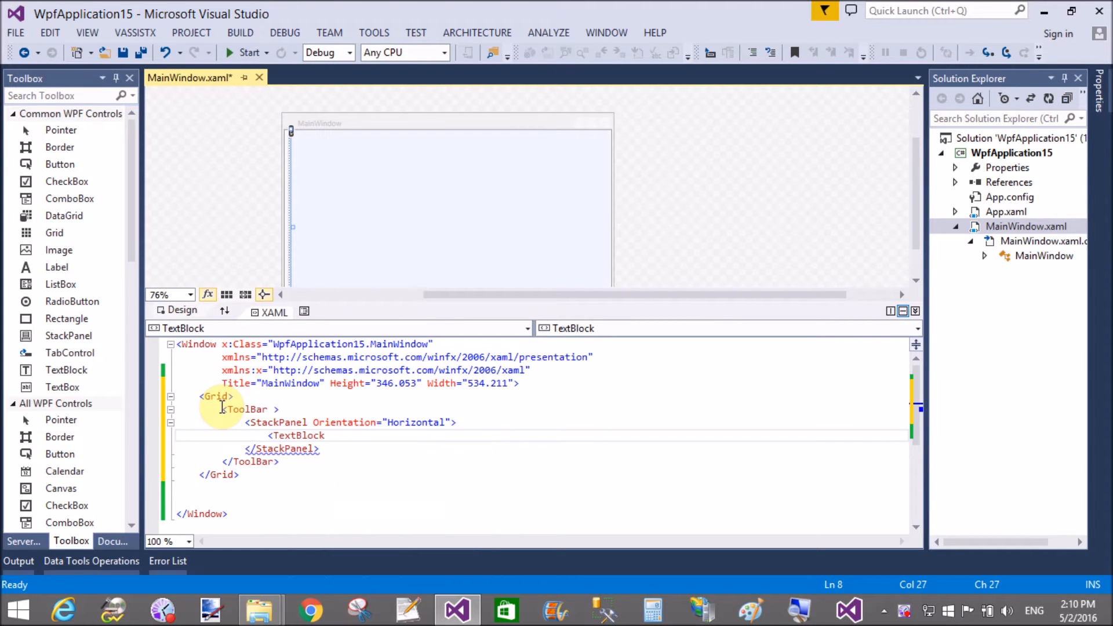
type("text")
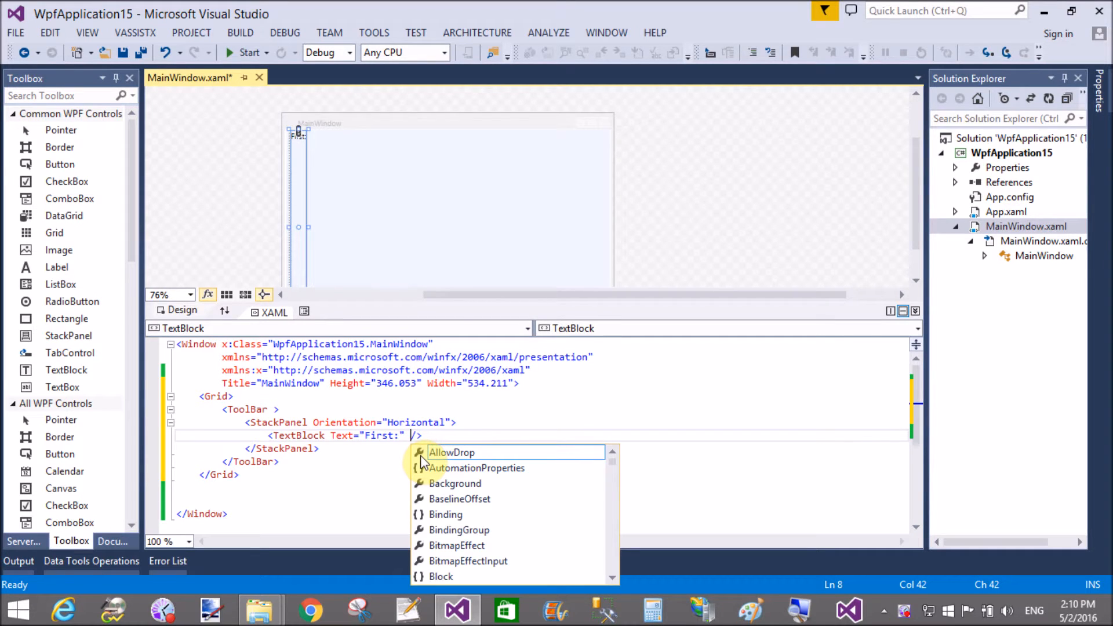
type("height=\"")
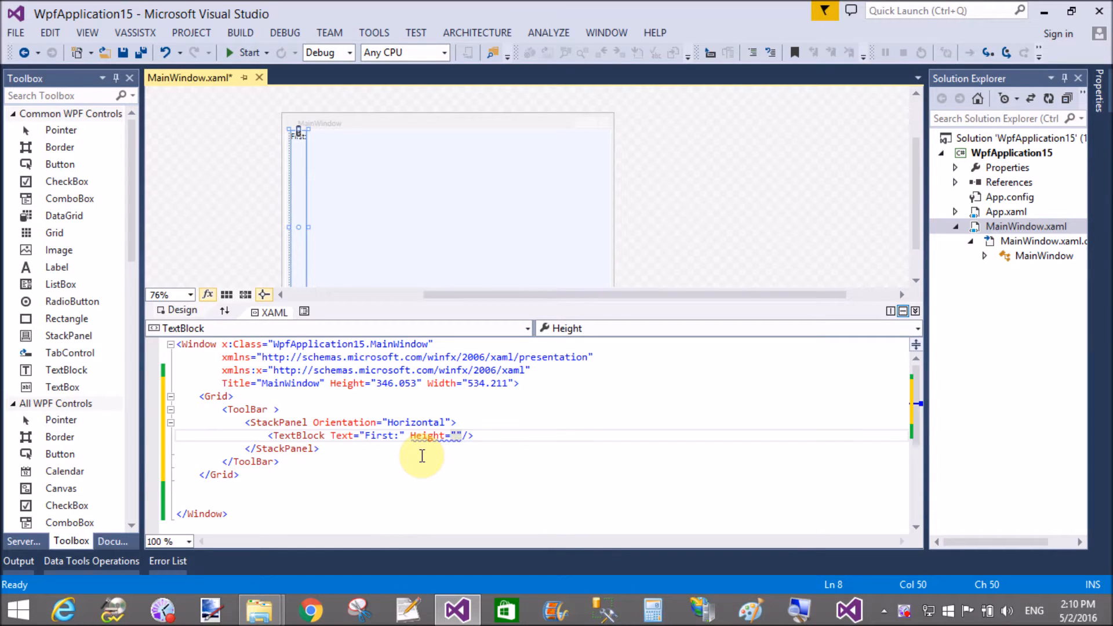
type("50")
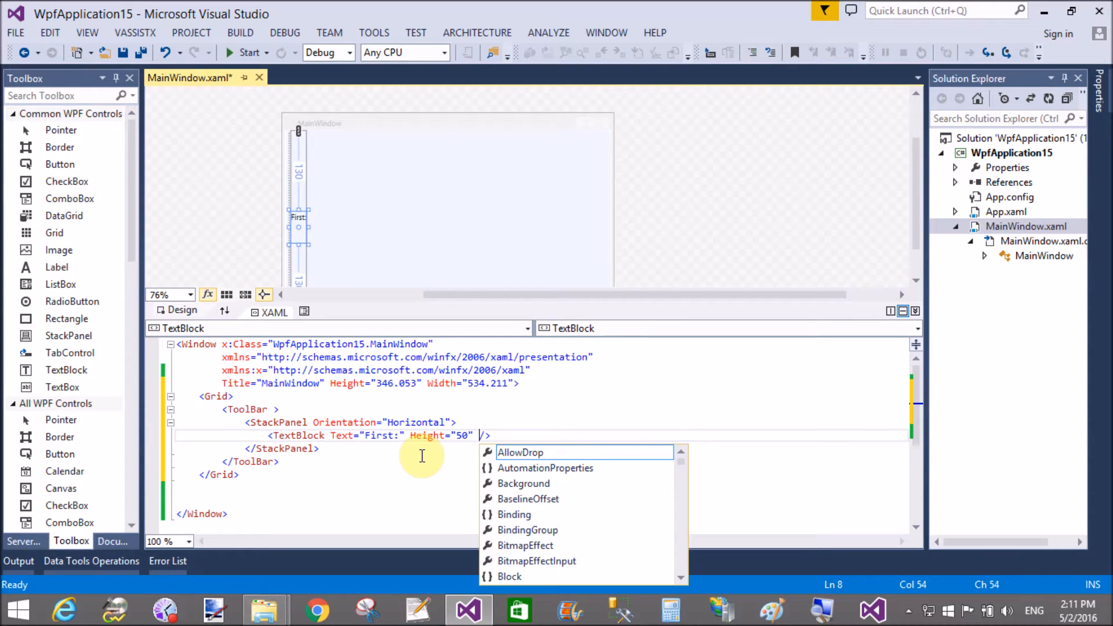
type("Margin=\"")
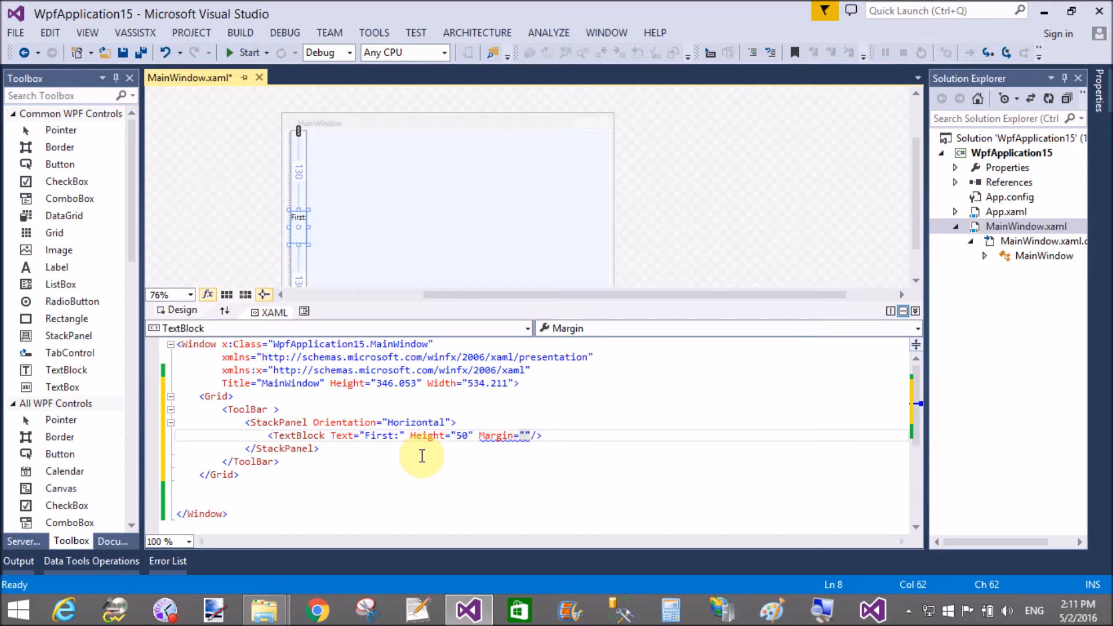
type("5,0,0,0")
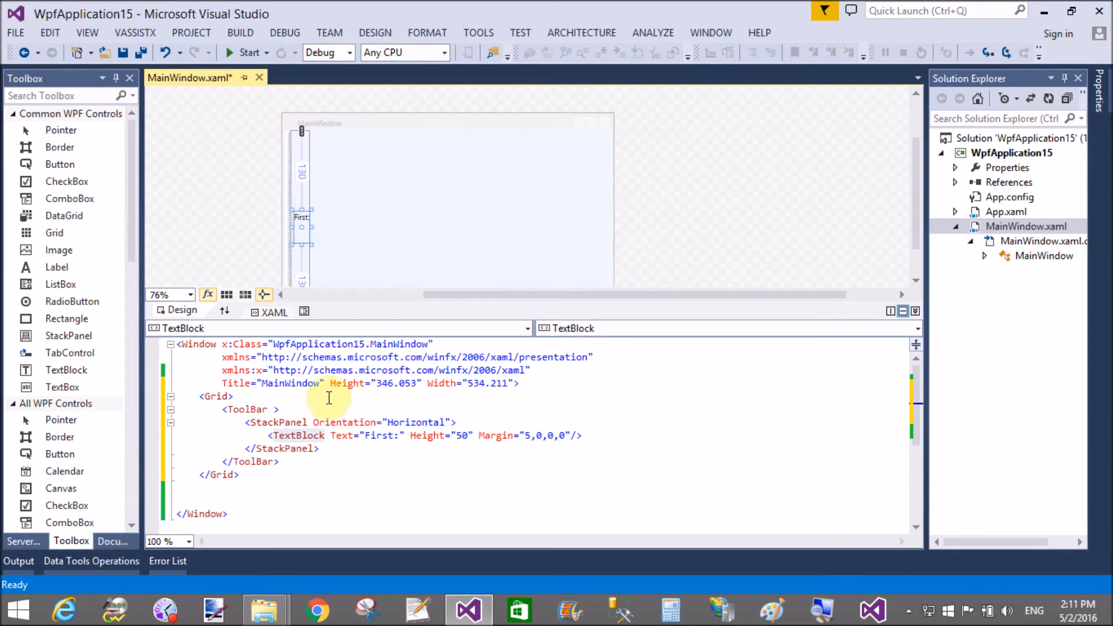
Step: Replace the Grid element with a DockPanel
left_click(249, 409)
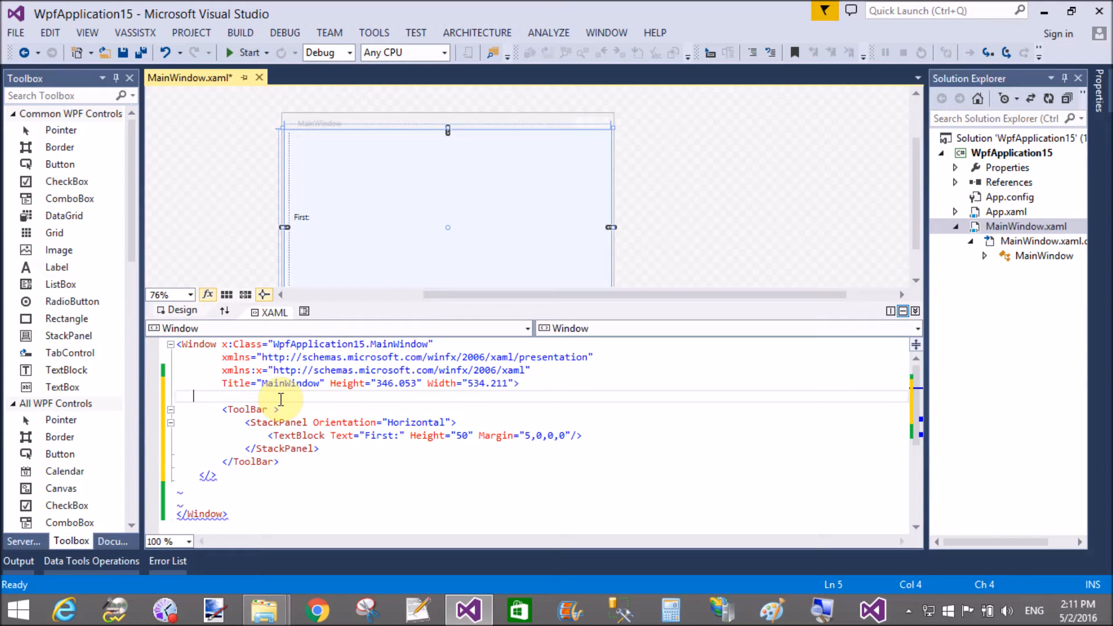
type("<doc")
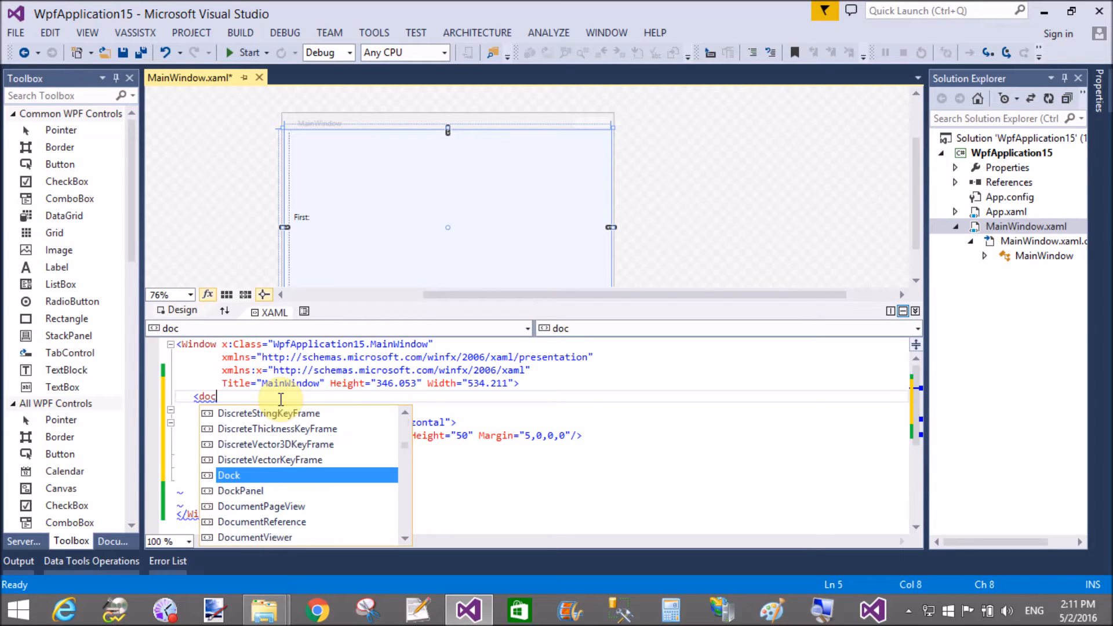
type("kPanel>")
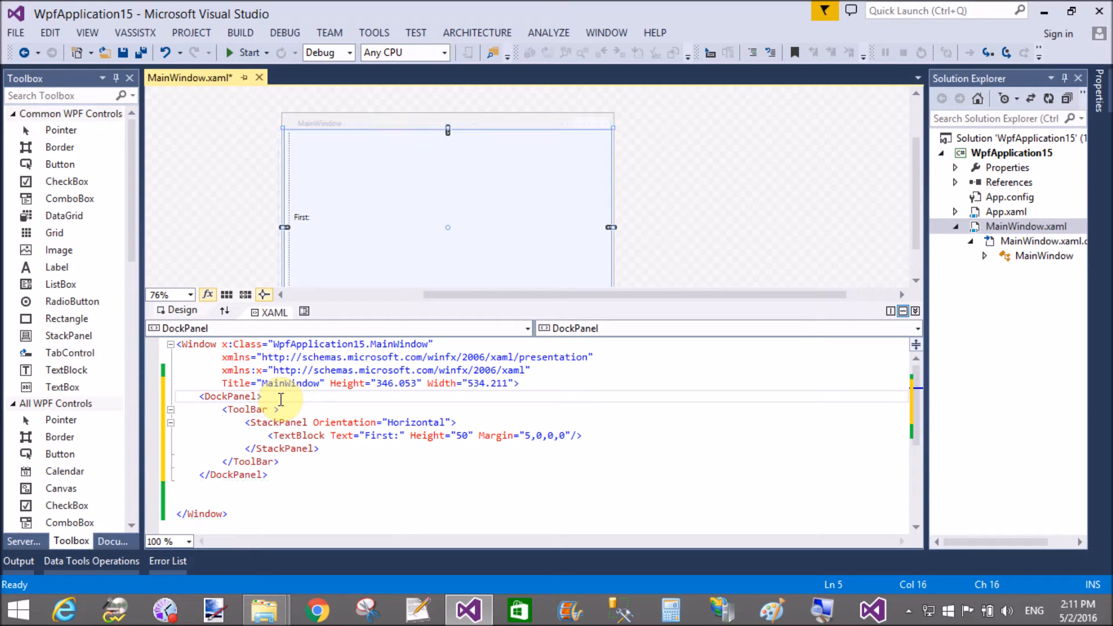
mouse_move(266, 409)
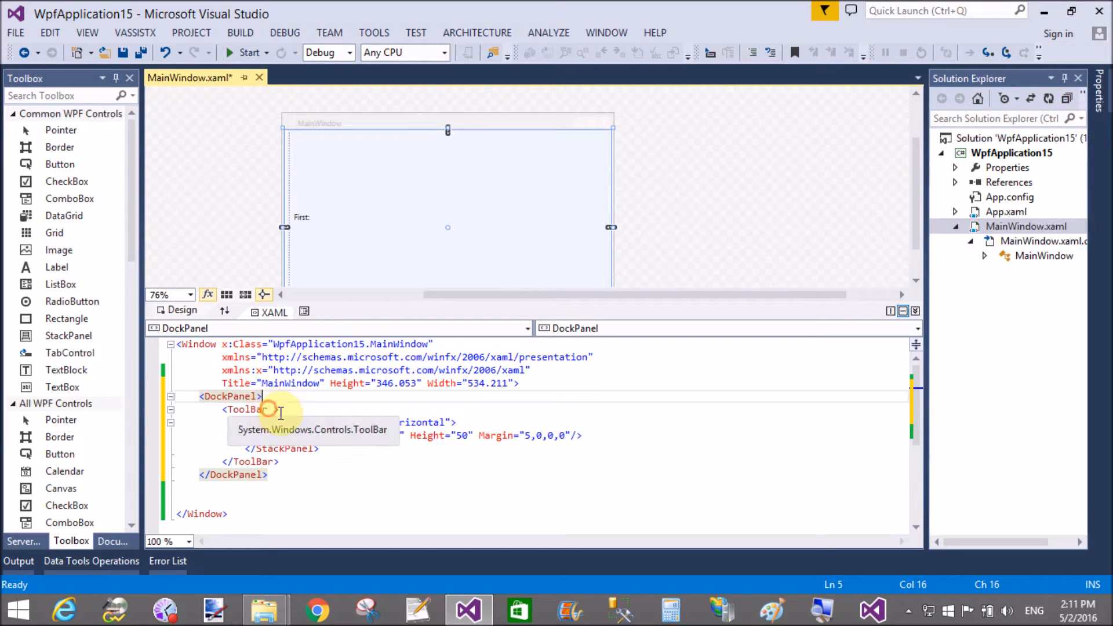
Step: Set the ToolBar to DockPanel.Dock="Top" with Height 60 and save MainWindow.xaml
type("dock")
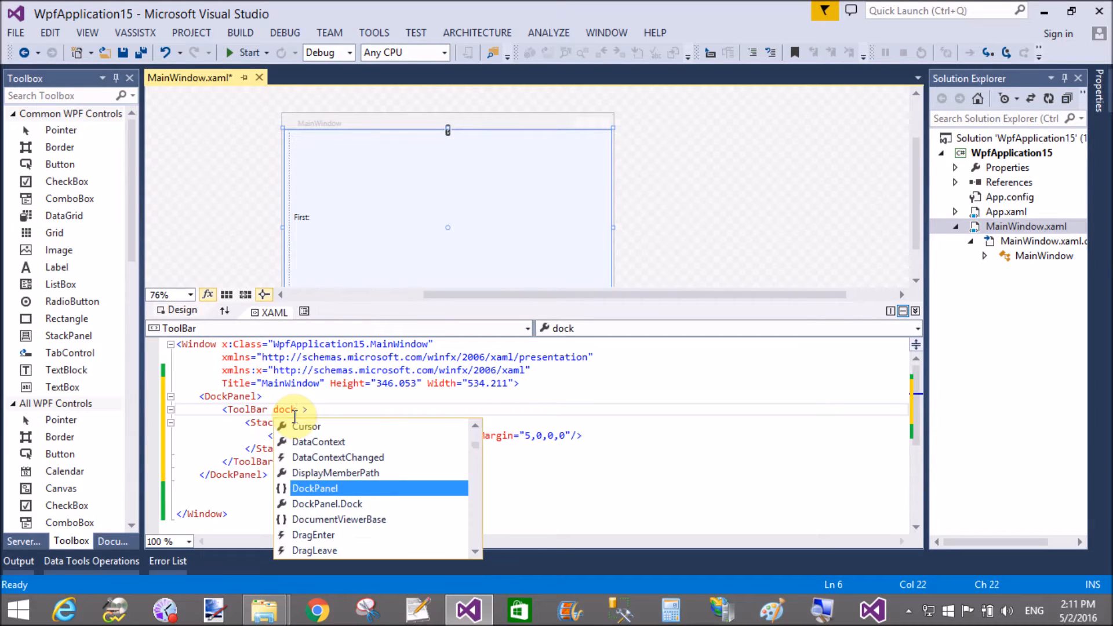
left_click(327, 504)
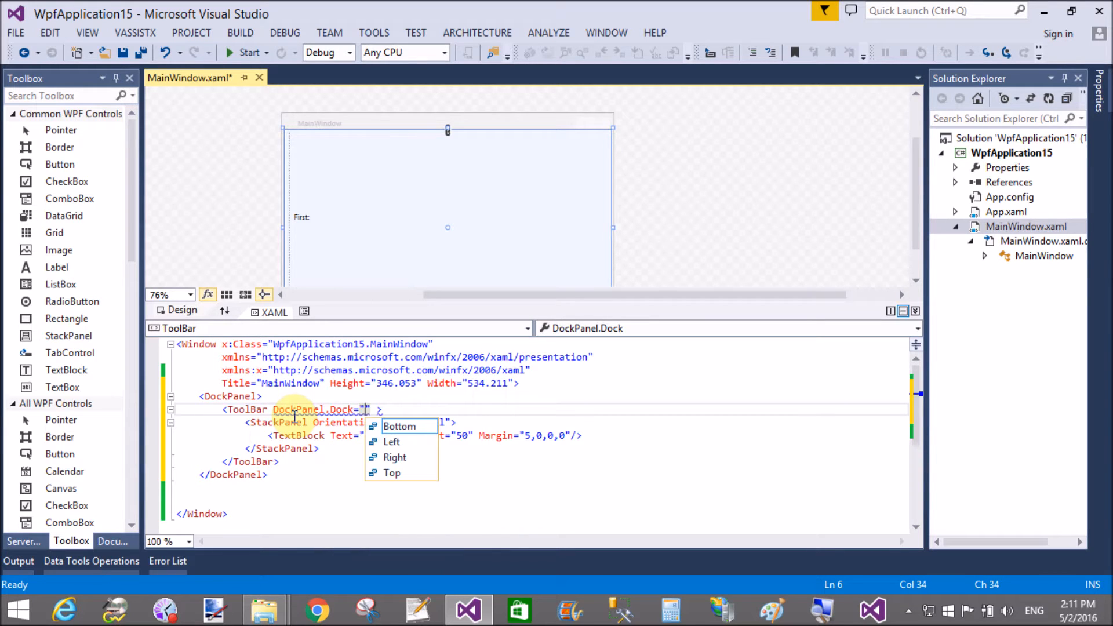
left_click(392, 473)
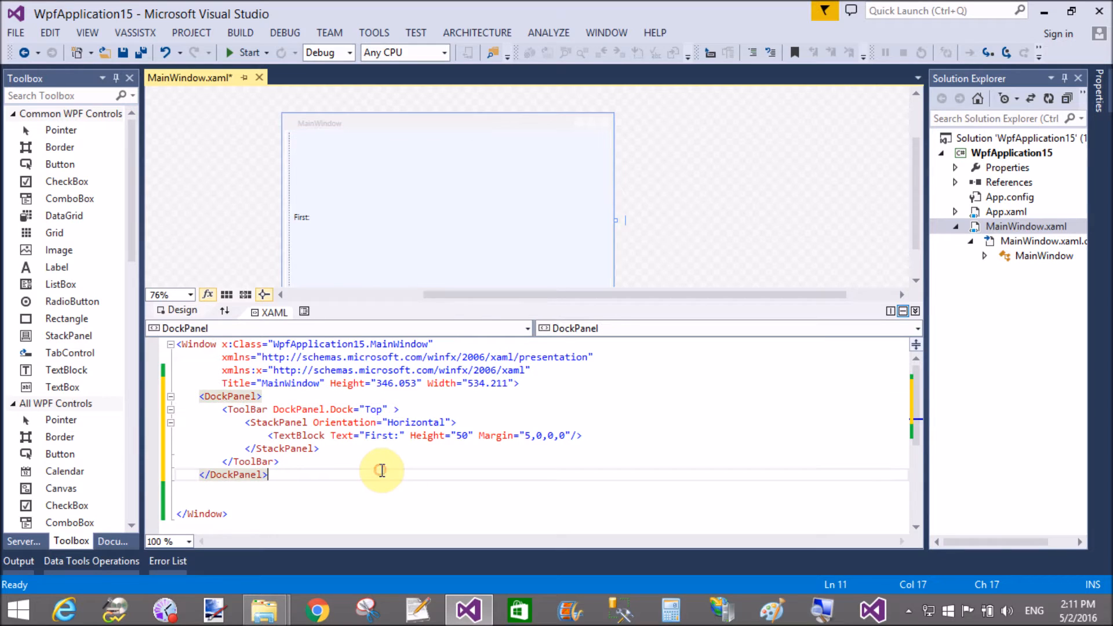
left_click(440, 416)
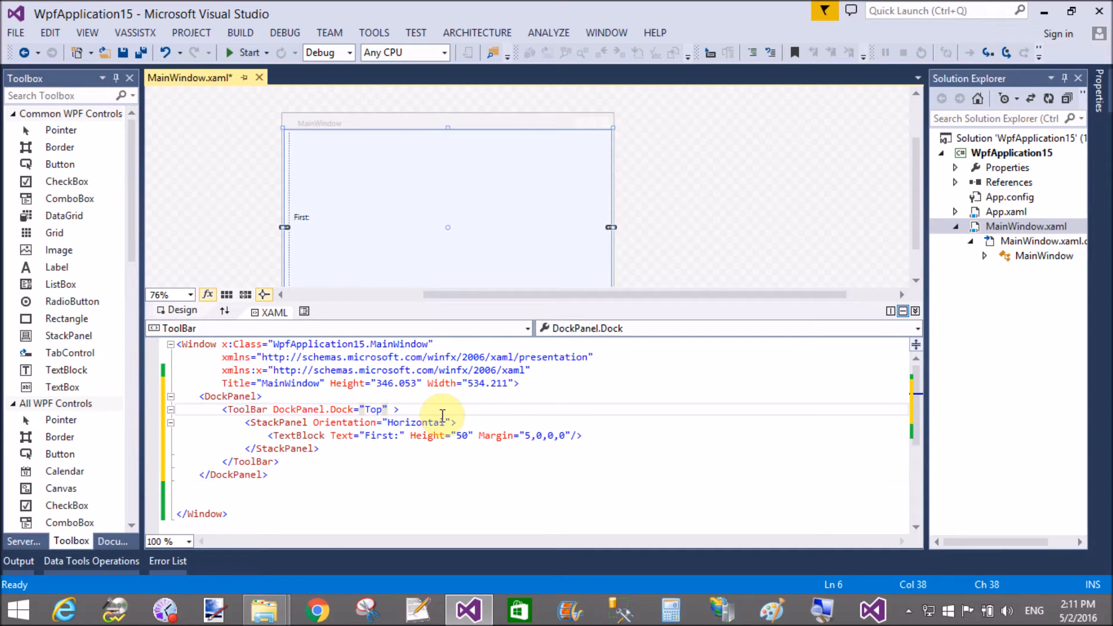
type("heig")
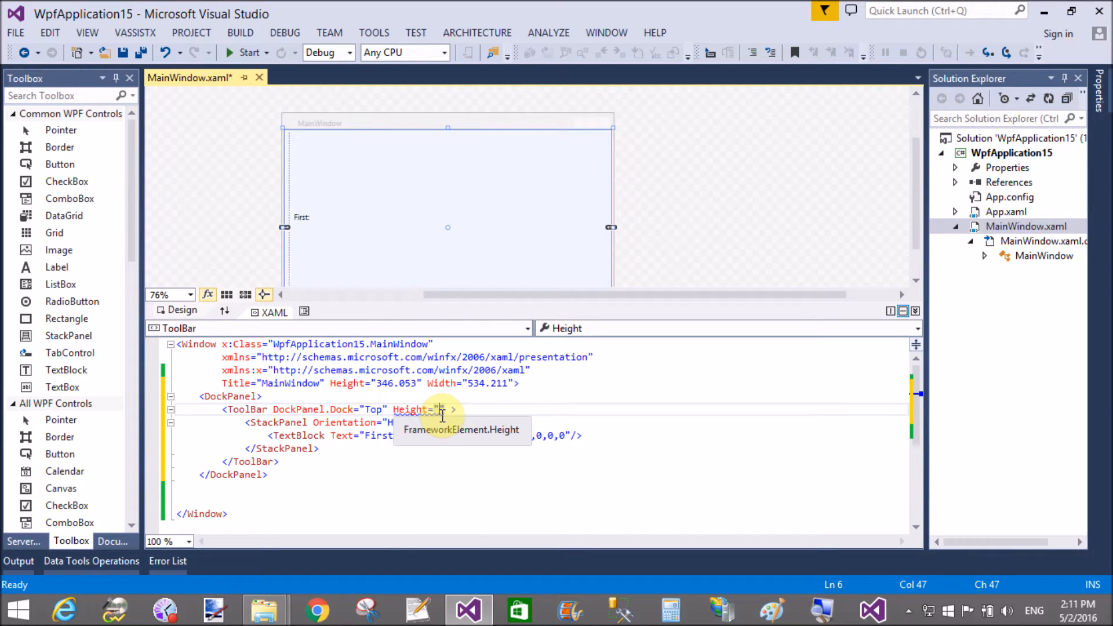
type("60")
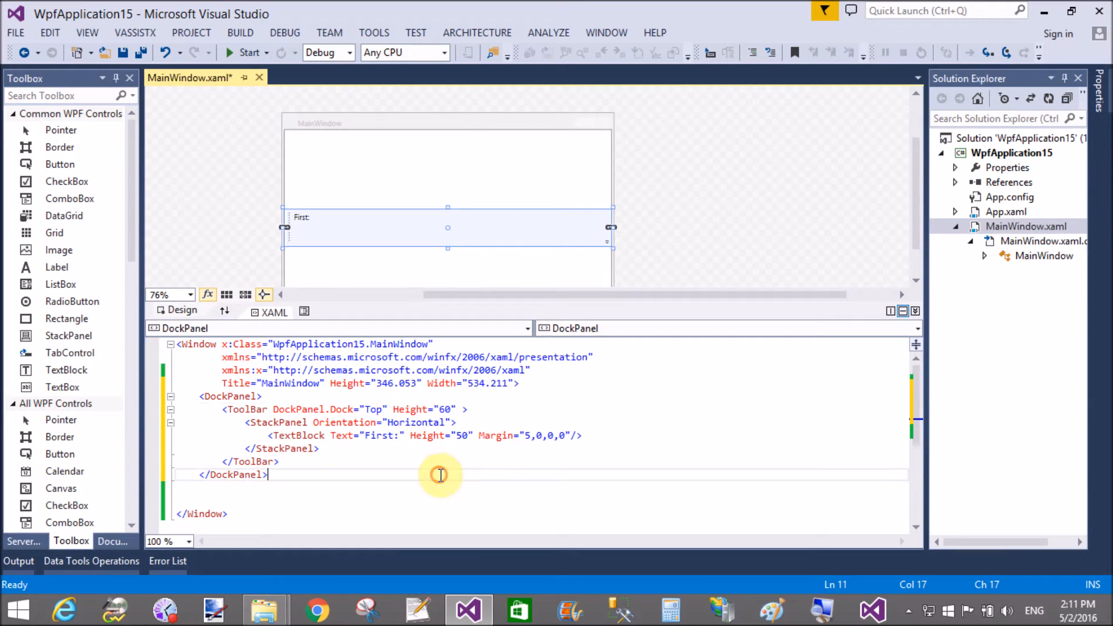
left_click(122, 53)
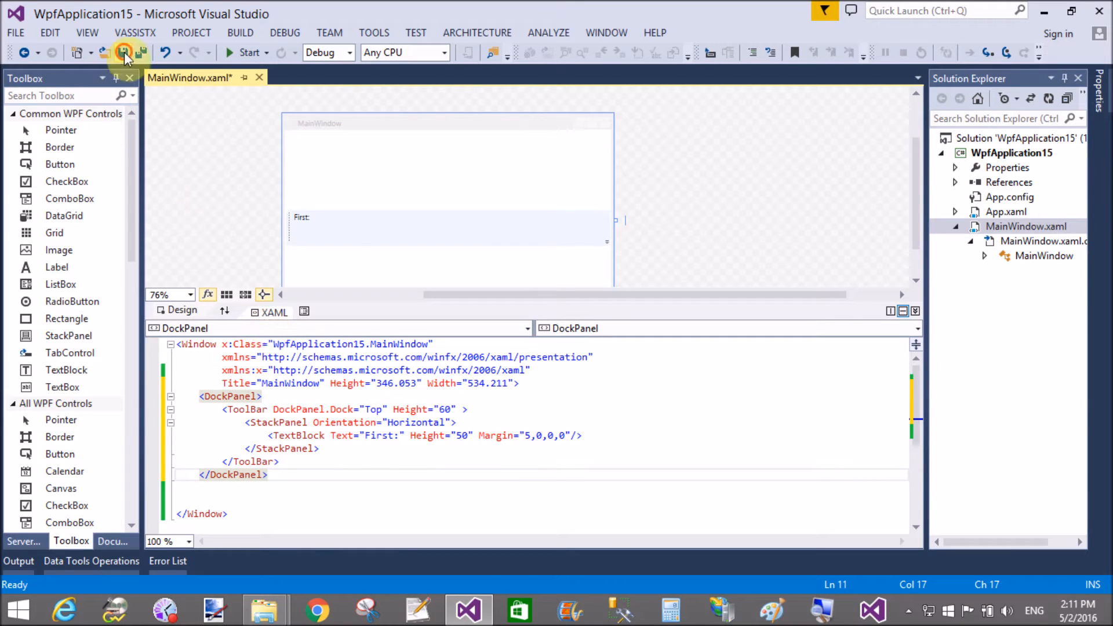
left_click(122, 53)
type("<TextBox Text=\"First:\" Height=\"50\" Margin=\"5,0,0,0\"/>")
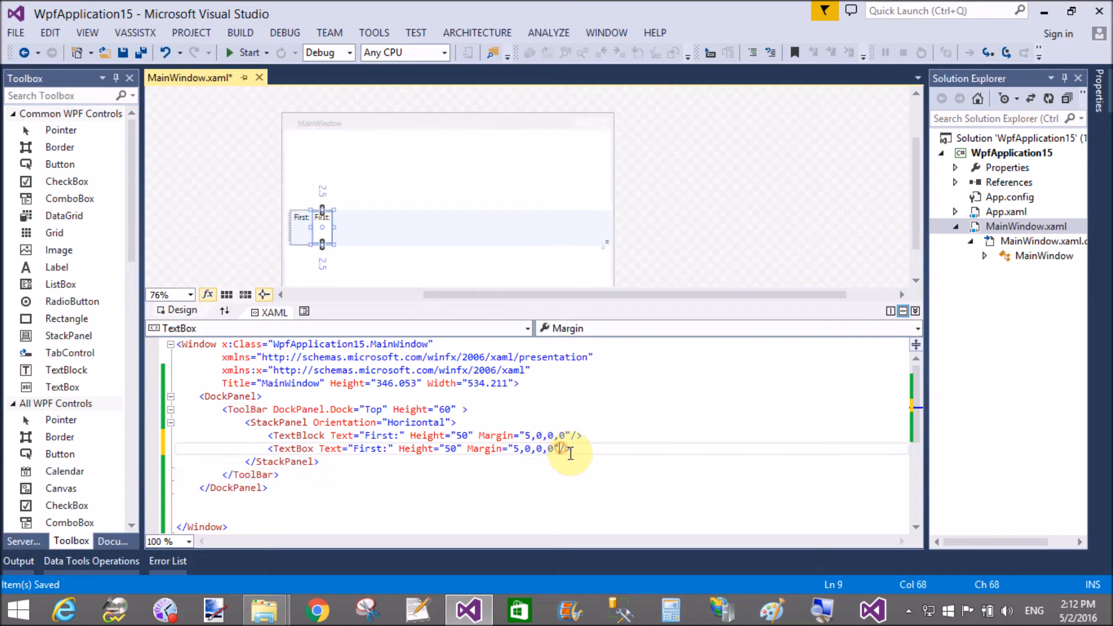
Step: Give the TextBox Width 100, then duplicate the label/box pair with the label "Second:"
type("wi")
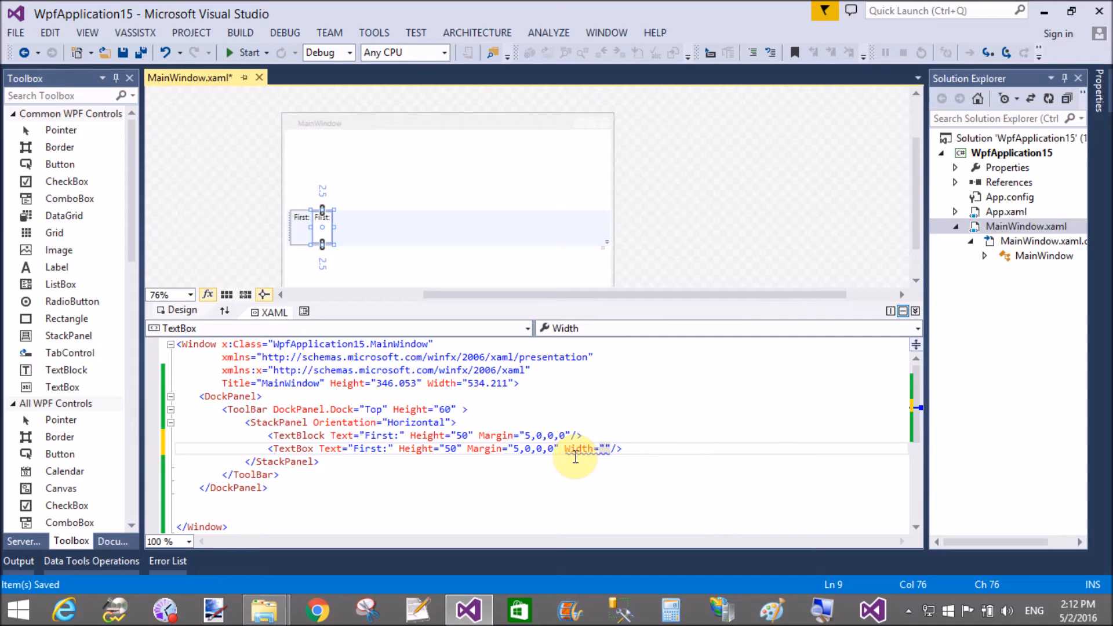
type("100")
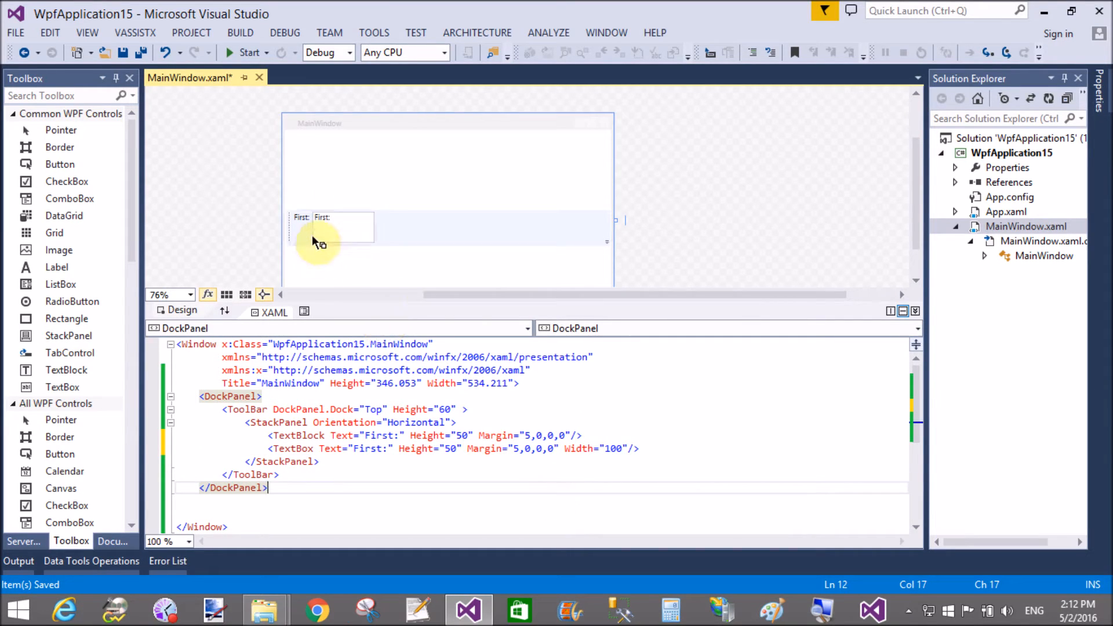
left_click(344, 227)
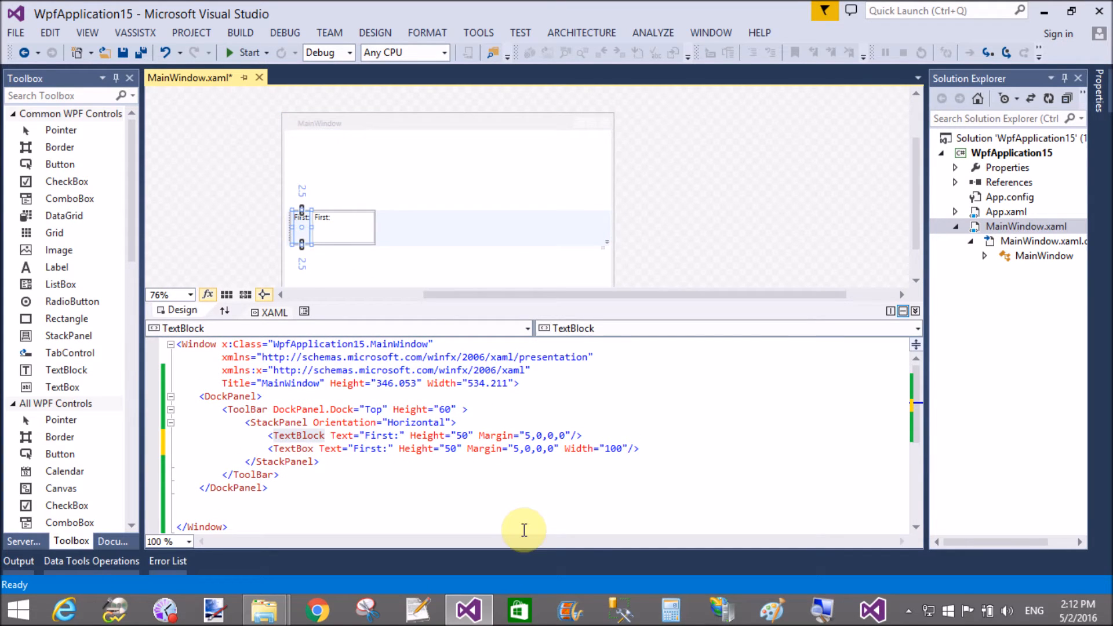
mouse_move(506, 500)
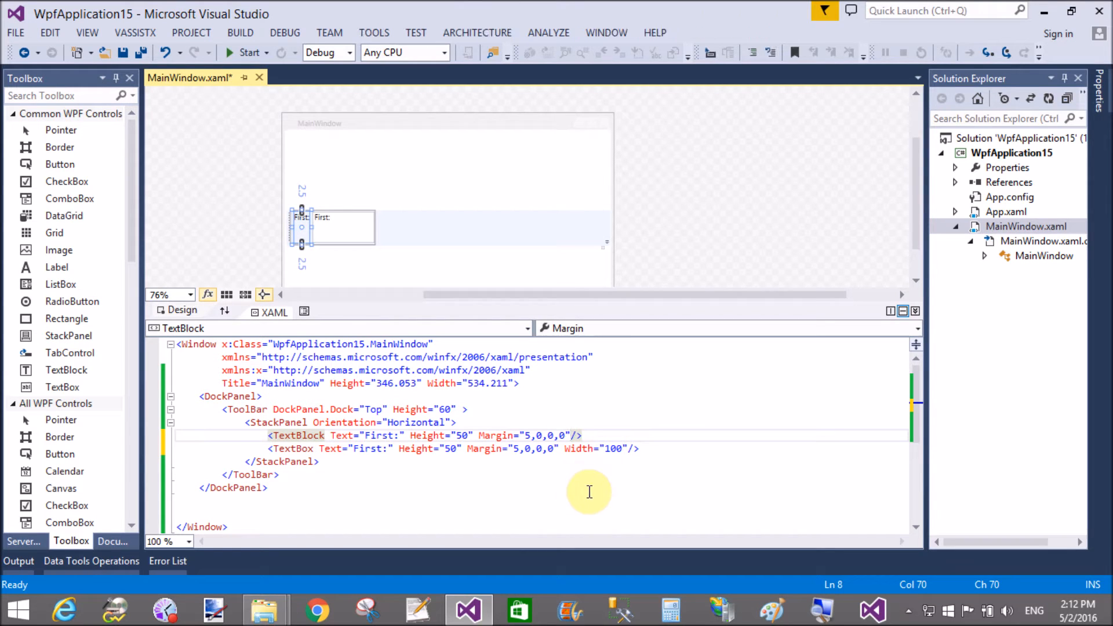
left_click(642, 448)
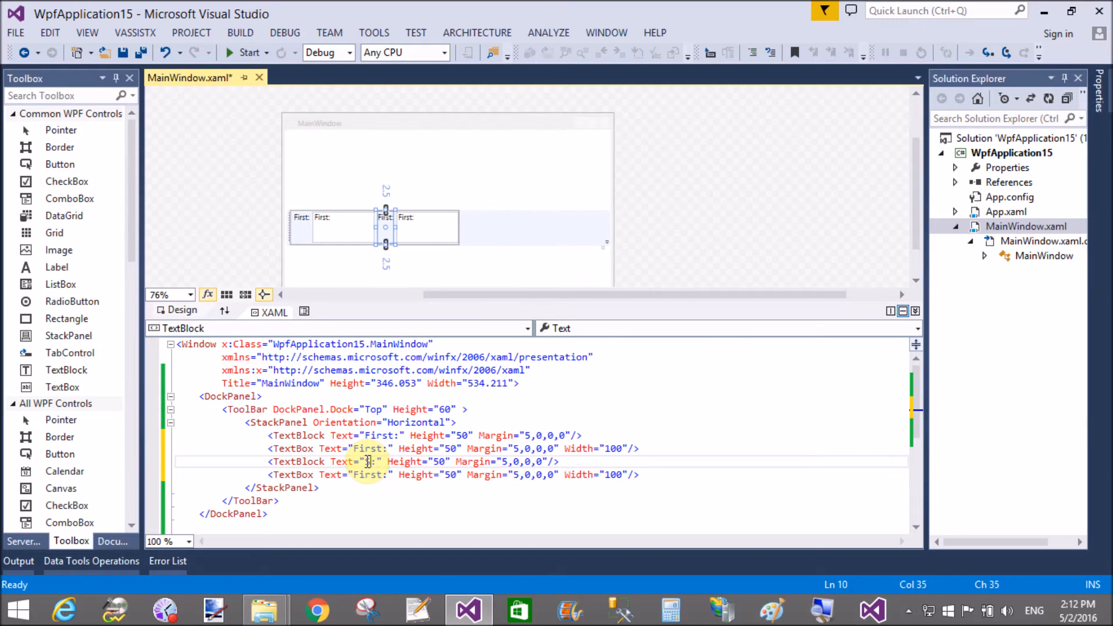
type("Second:")
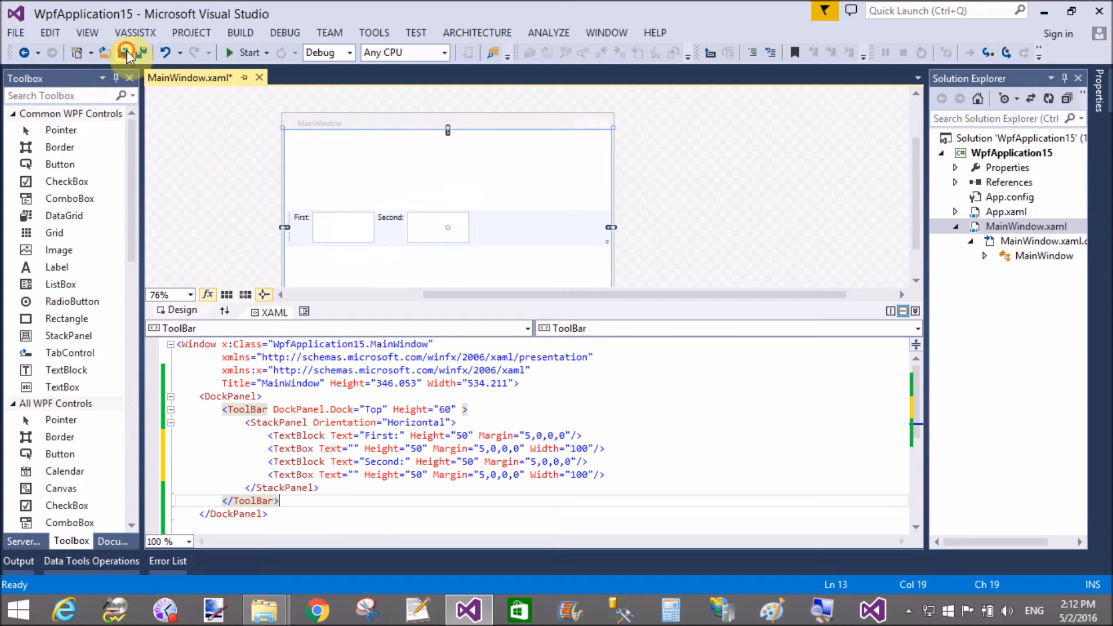
Step: Save, run the app to view the First and Second boxes, then close it
left_click(124, 52)
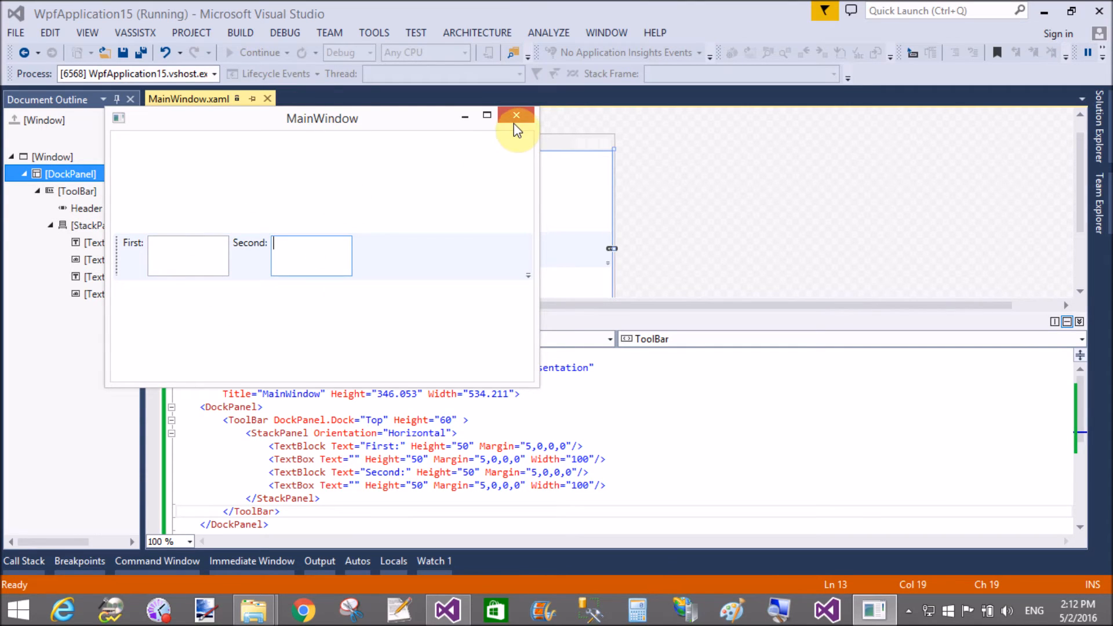
left_click(513, 115)
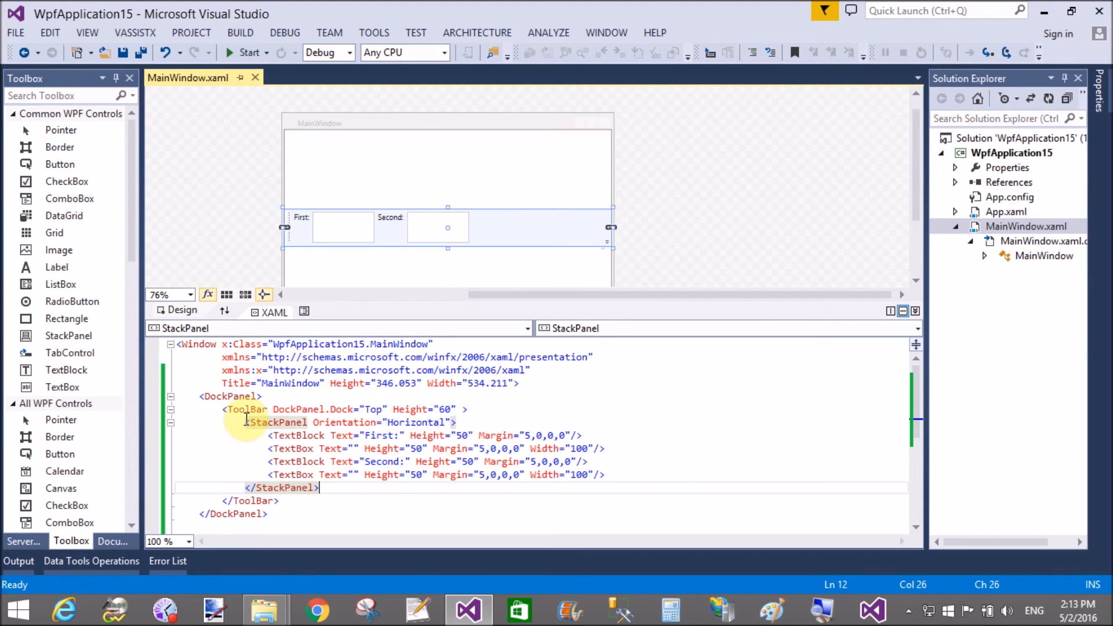
right_click(1009, 153)
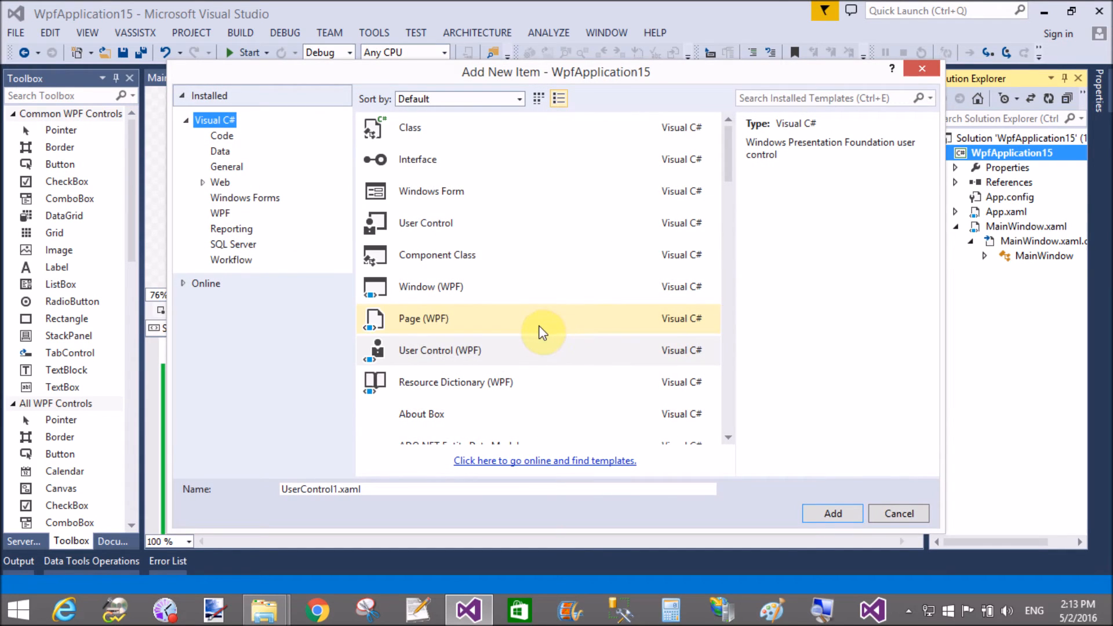
Step: Add a User Control (WPF) item named usercontrol.xaml to WpfApplication15
left_click(459, 350)
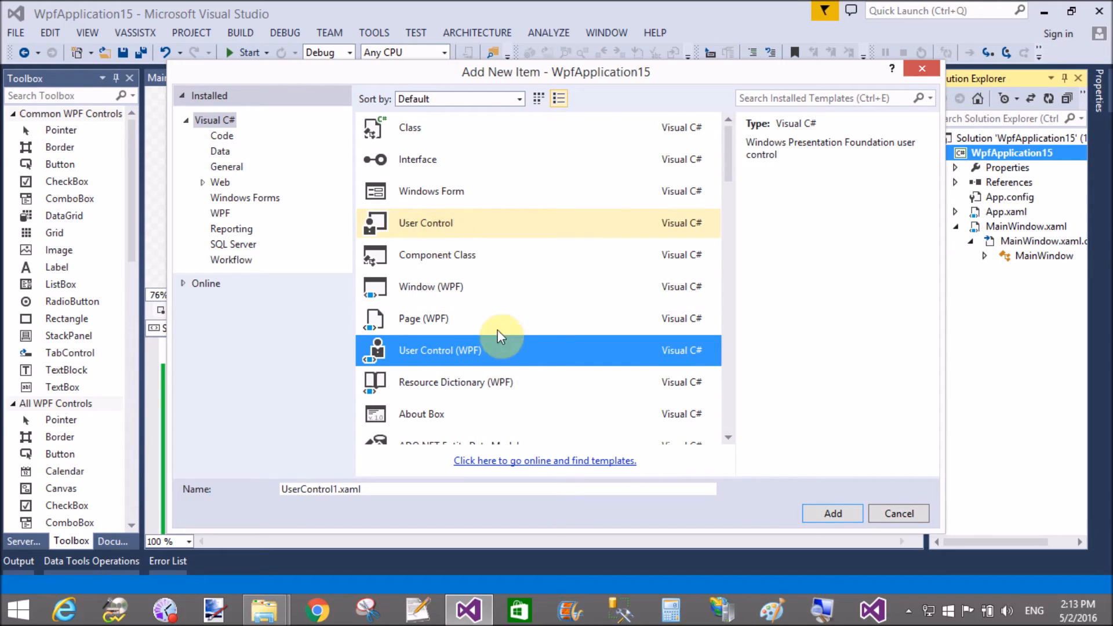
left_click(338, 489)
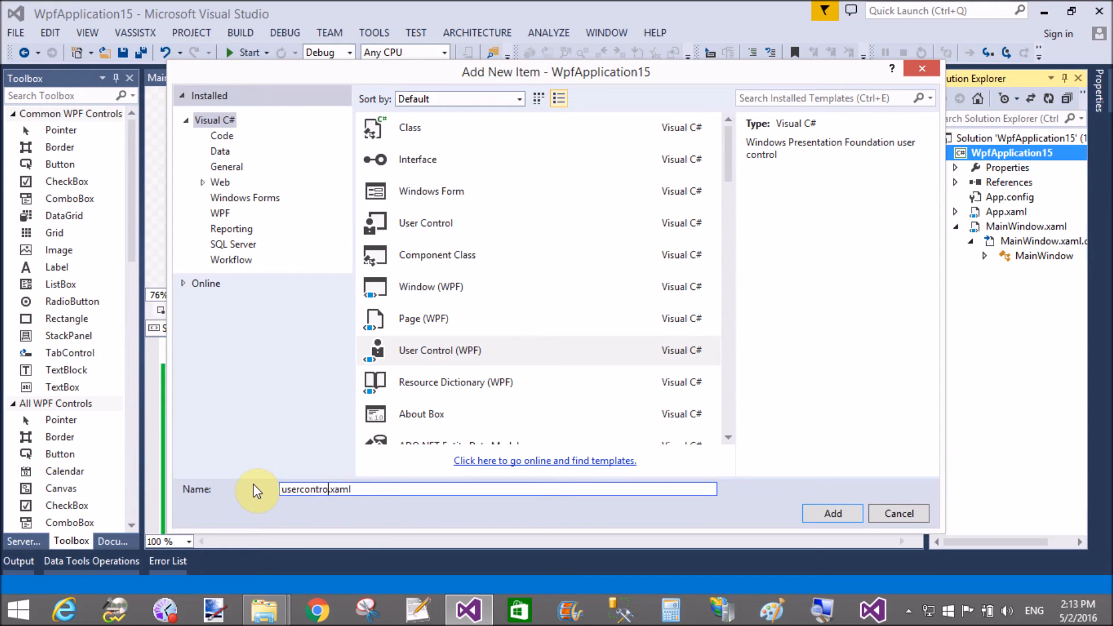
left_click(832, 514)
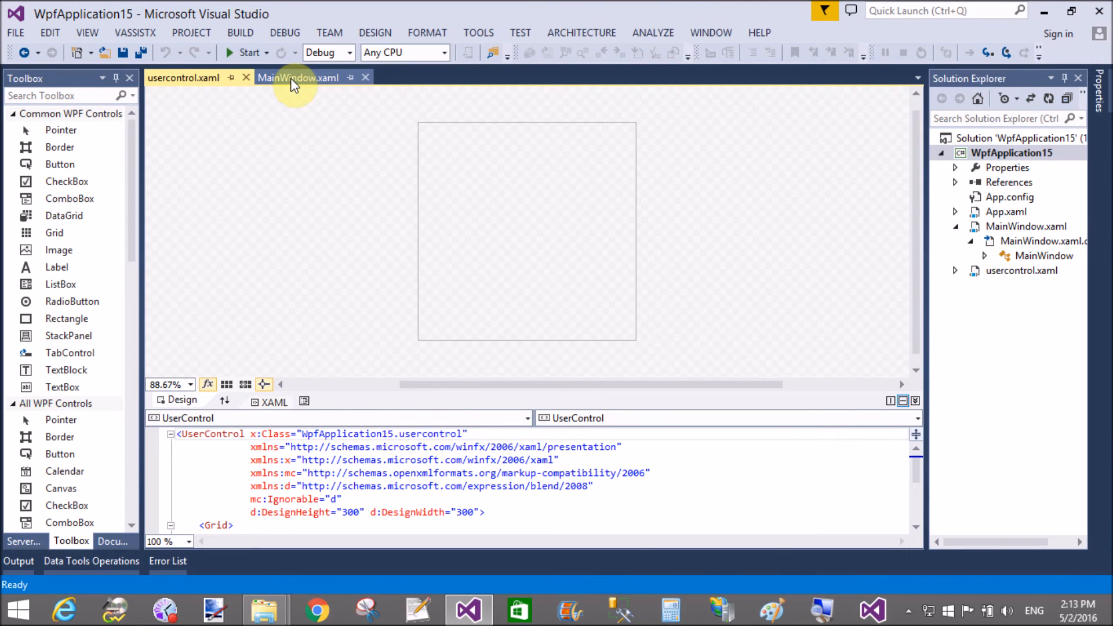
Step: Move the StackPanel from MainWindow into usercontrol.xaml's Grid, save, and close that tab
left_click(297, 77)
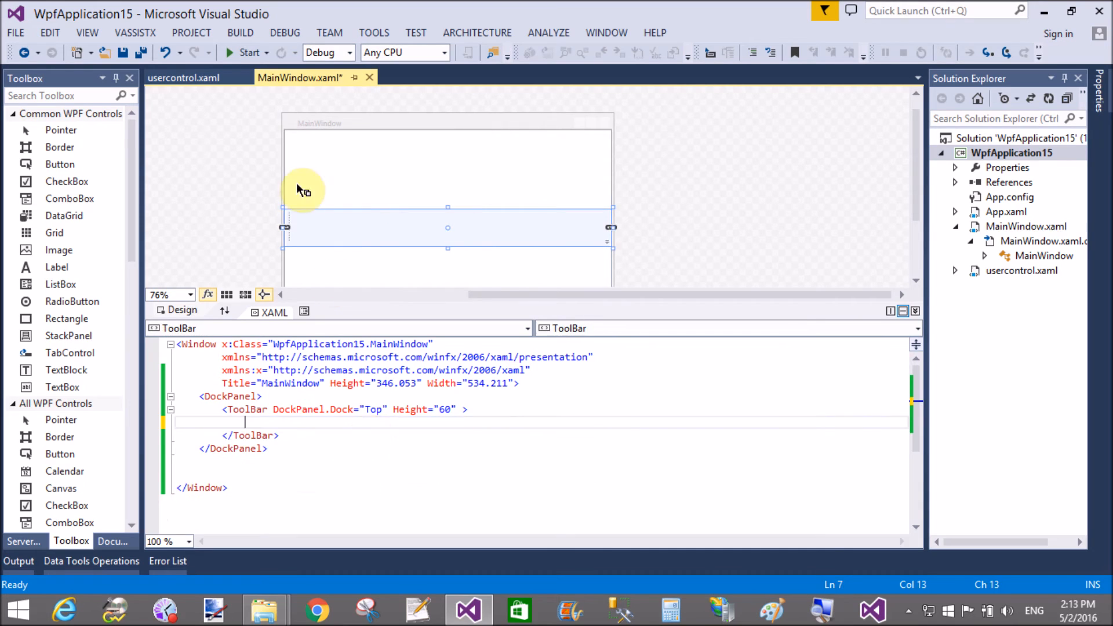
left_click(181, 76)
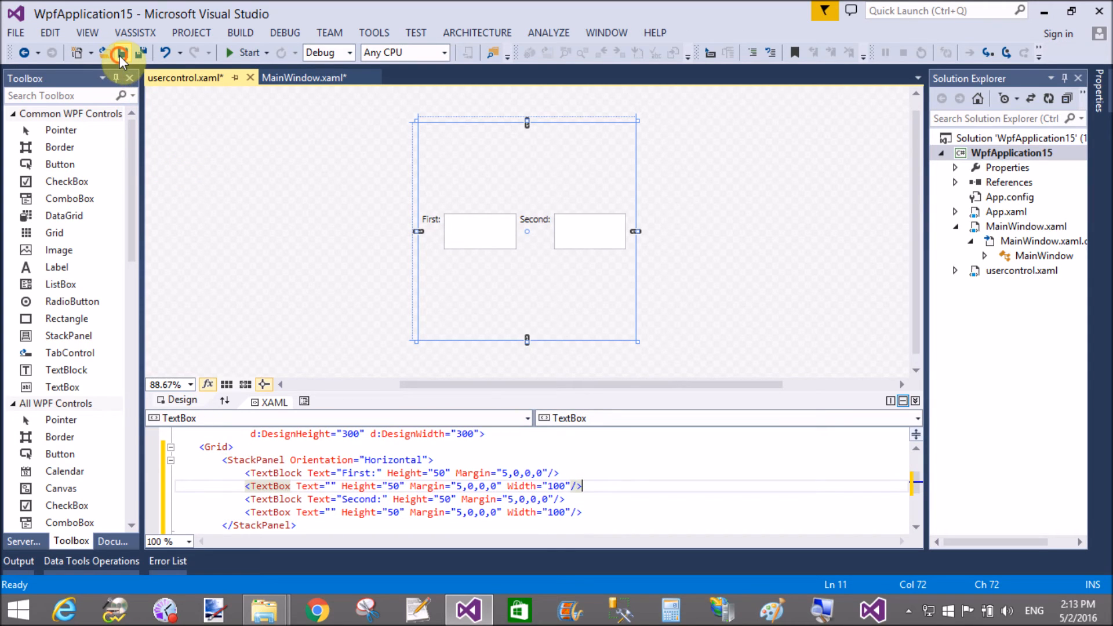
left_click(120, 53)
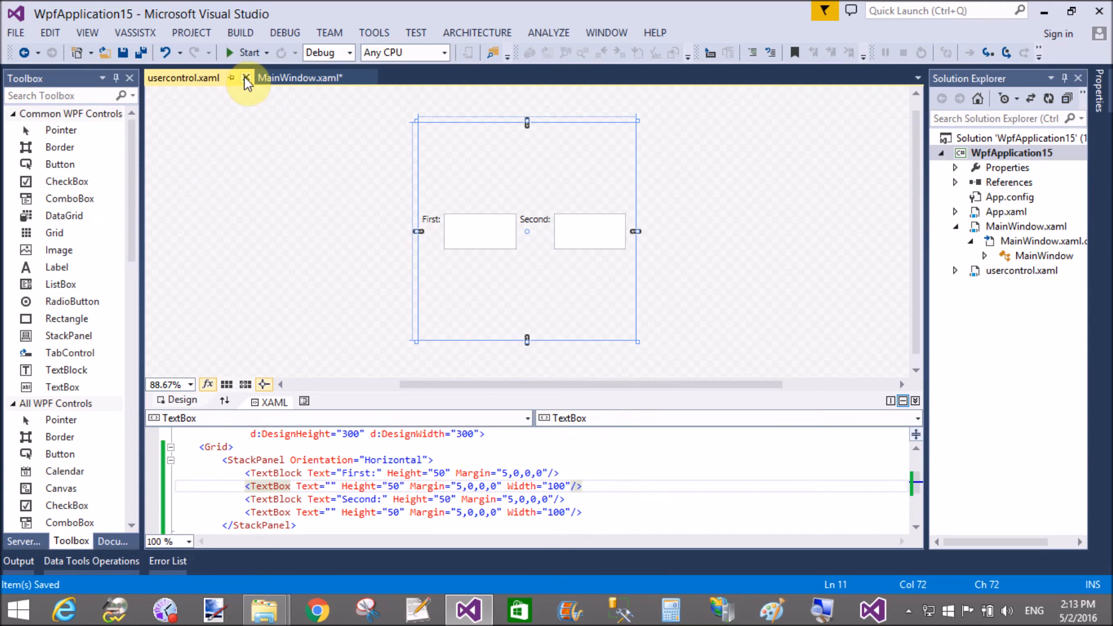
left_click(245, 78)
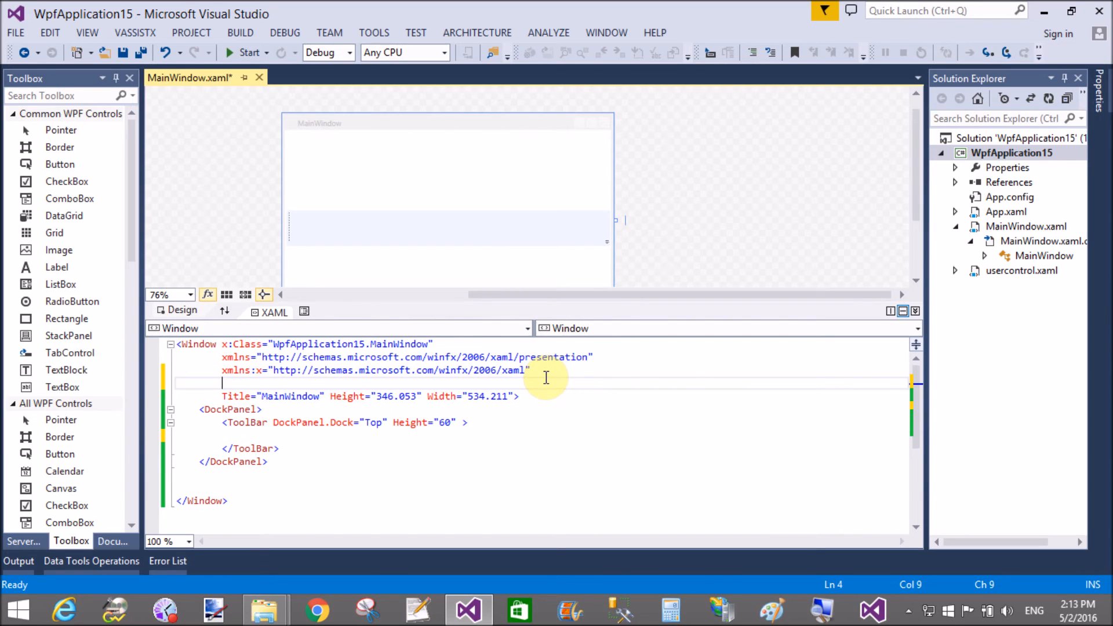
Step: Add xmlns:local="clr-namespace:WpfApplication15" to MainWindow's Window tag
type("xmlns:")
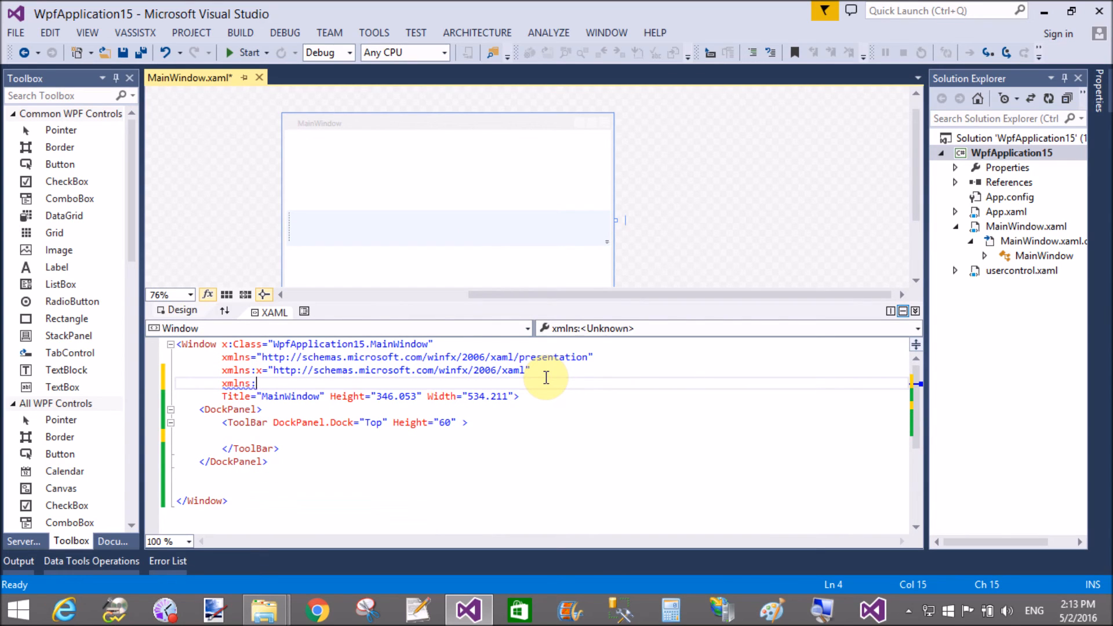
type("l")
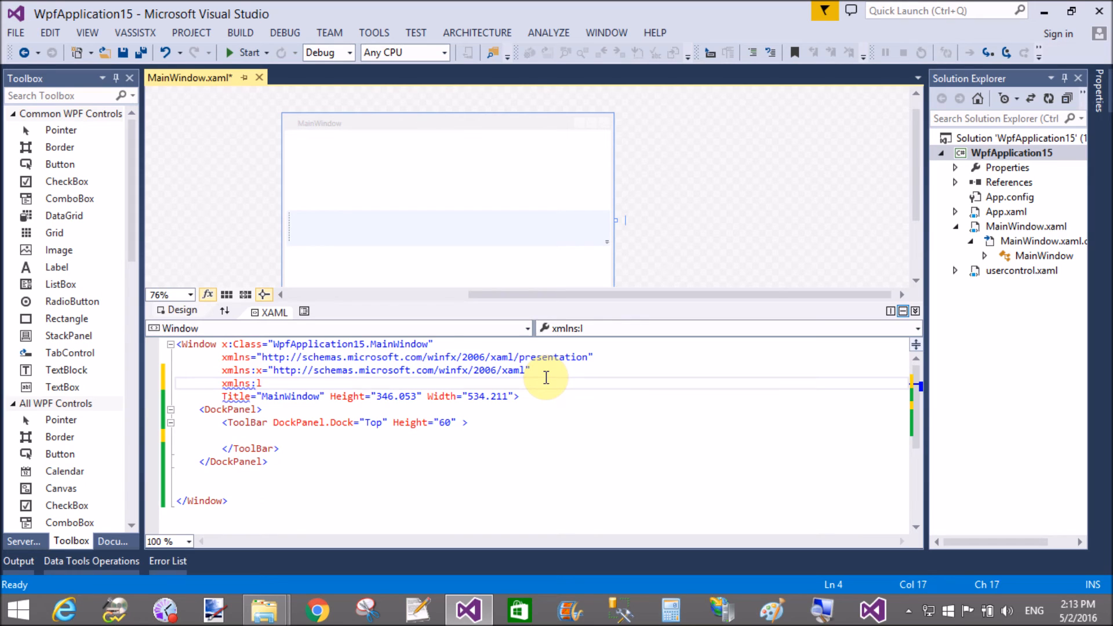
type("ocal")
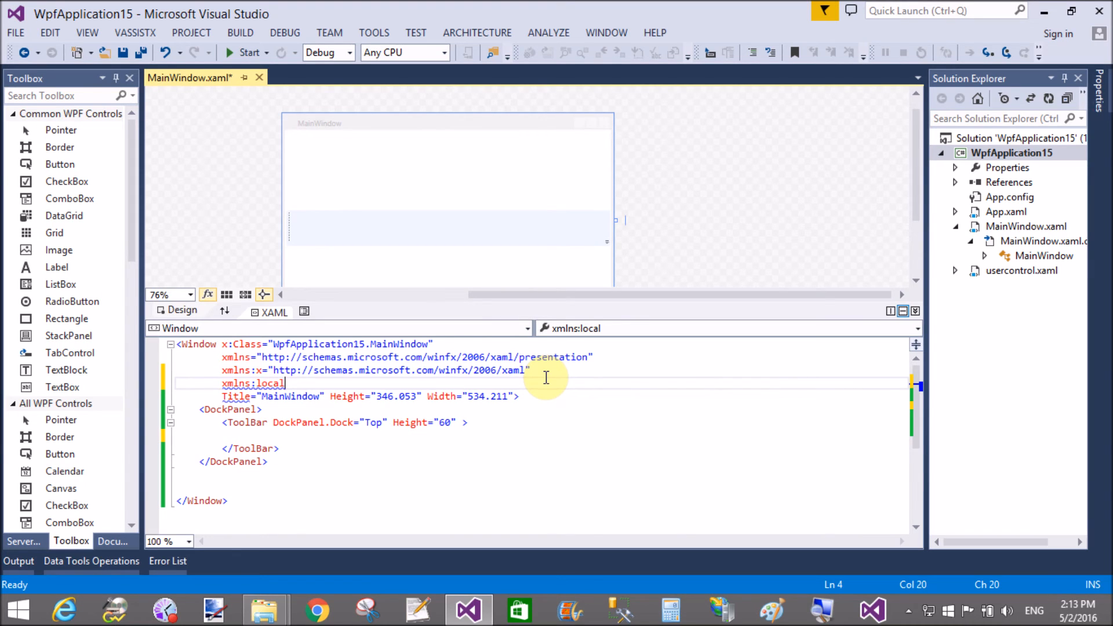
type("=\"")
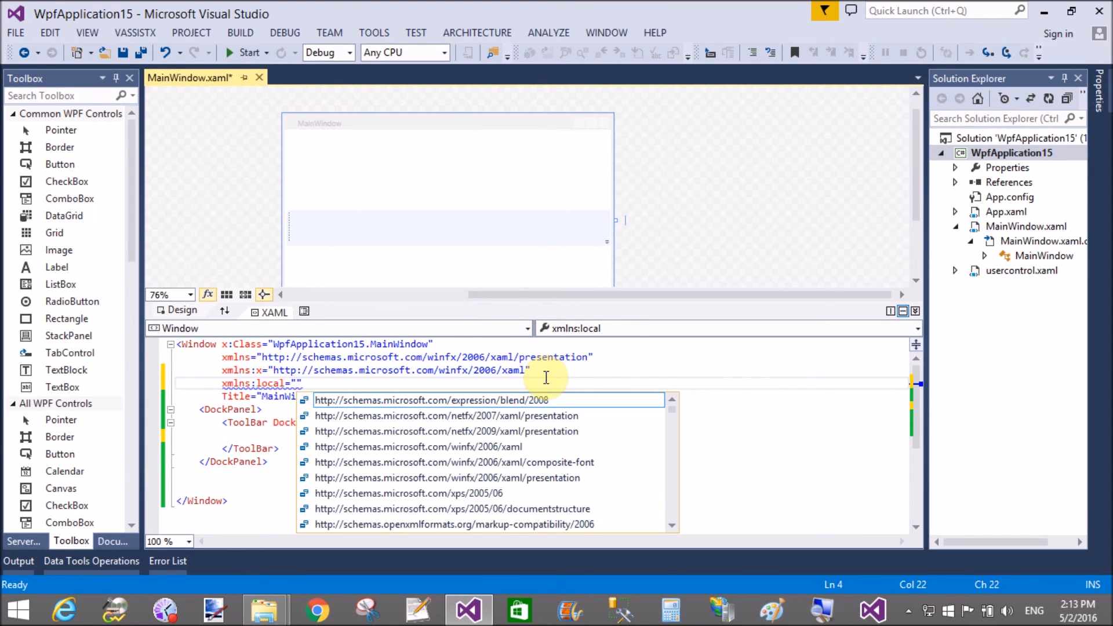
type("wpf")
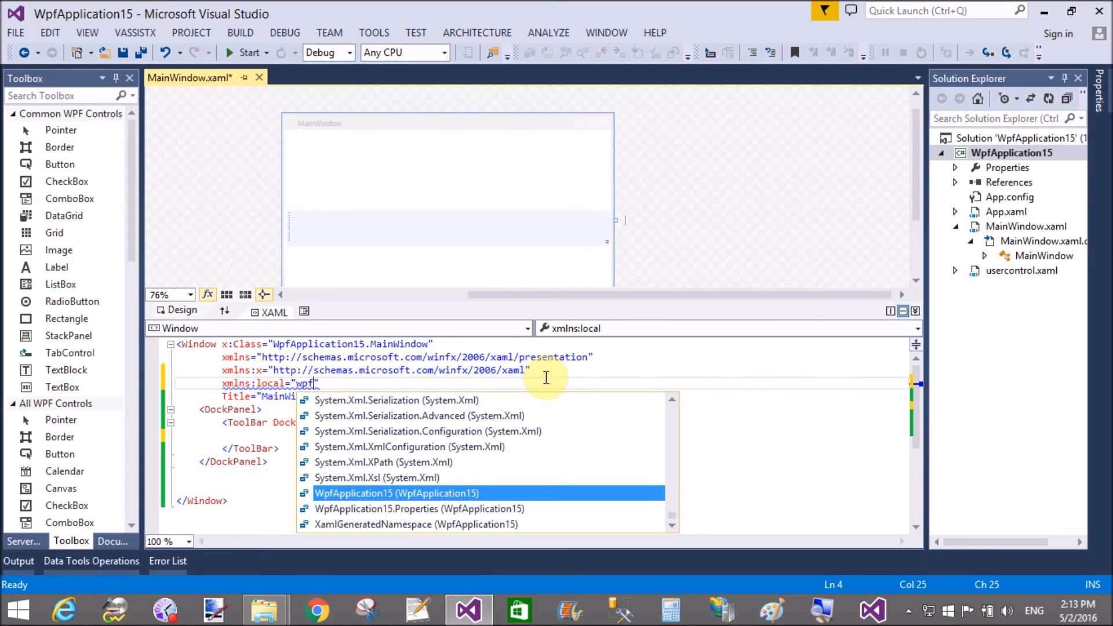
mouse_move(445, 497)
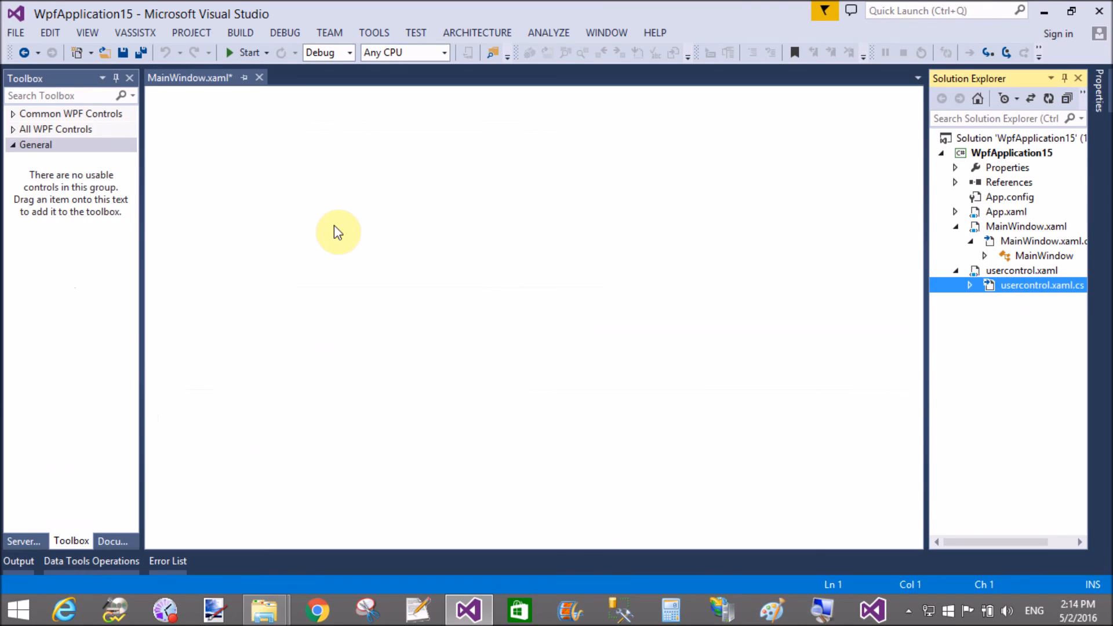
double_click(1042, 285)
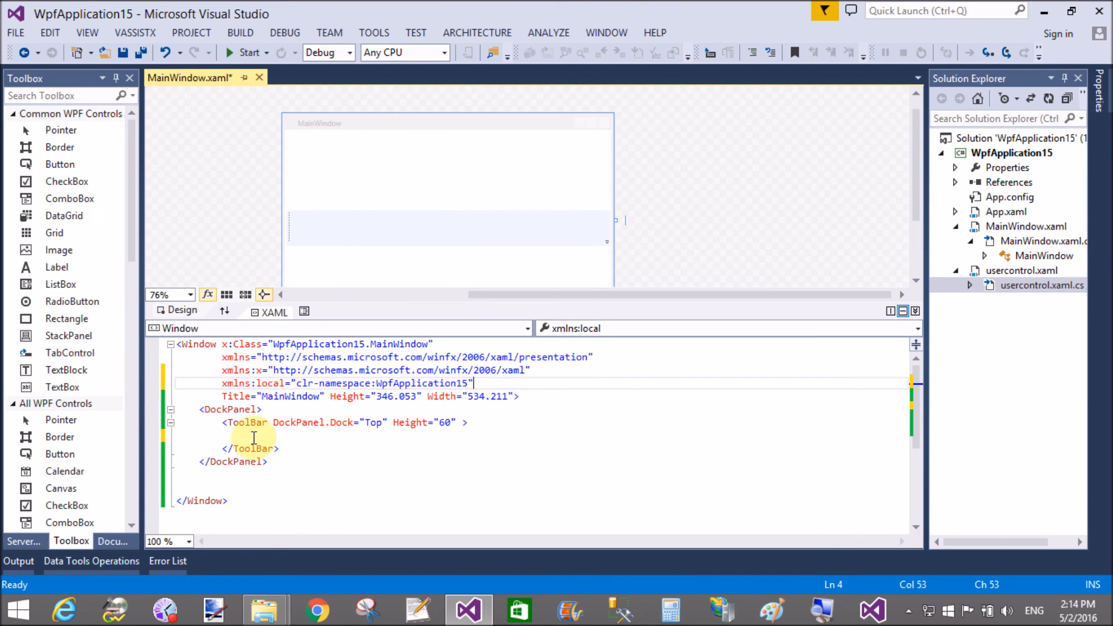
Step: Insert a local:usercontrol element inside the ToolBar and start the app
type("<")
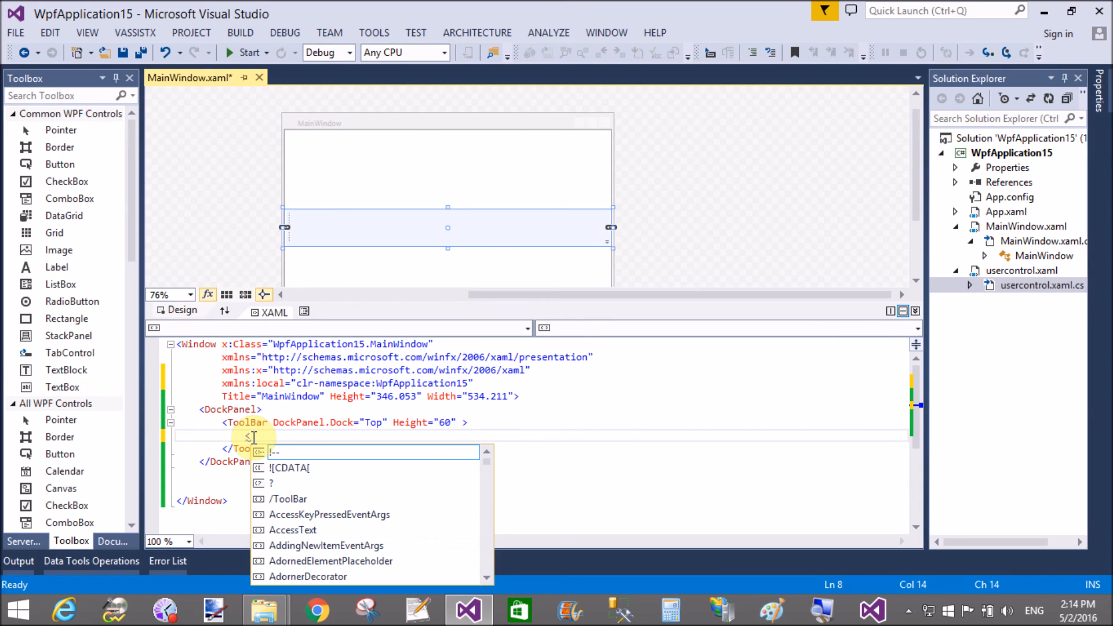
type("local:usercontrol></local:usercontrol>")
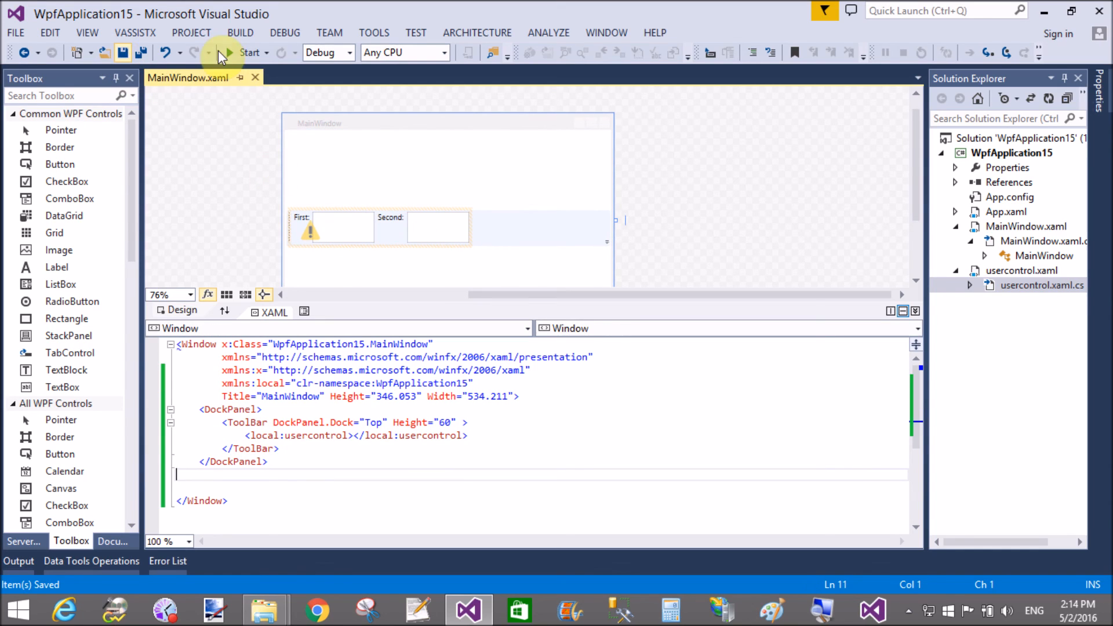
left_click(236, 53)
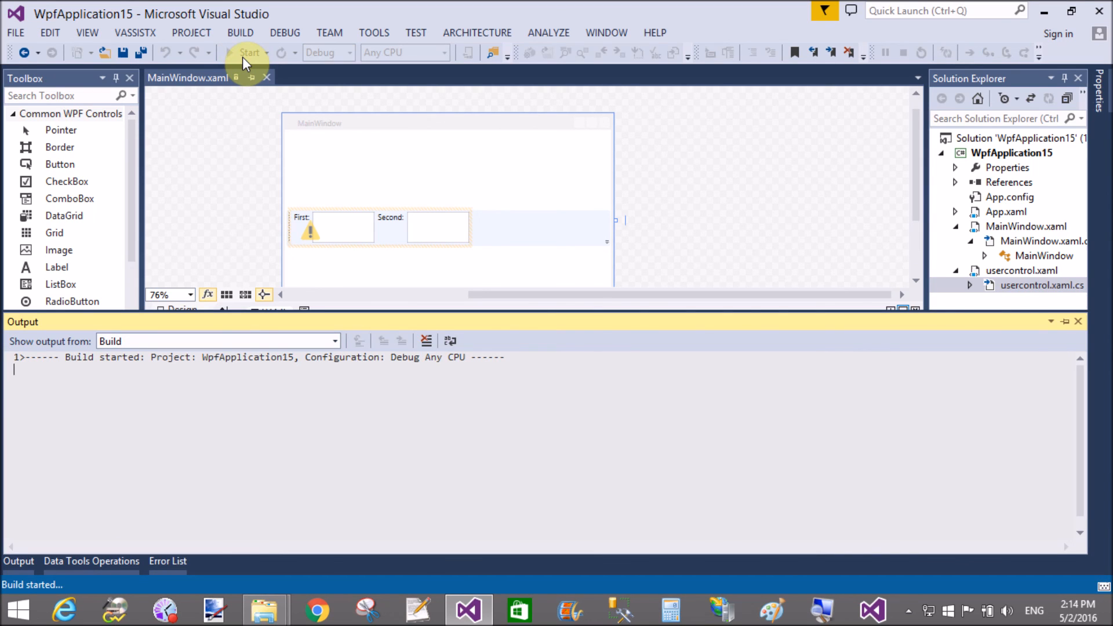
Step: Check the running app's First and Second boxes, close it, and close MainWindow.xaml
left_click(244, 52)
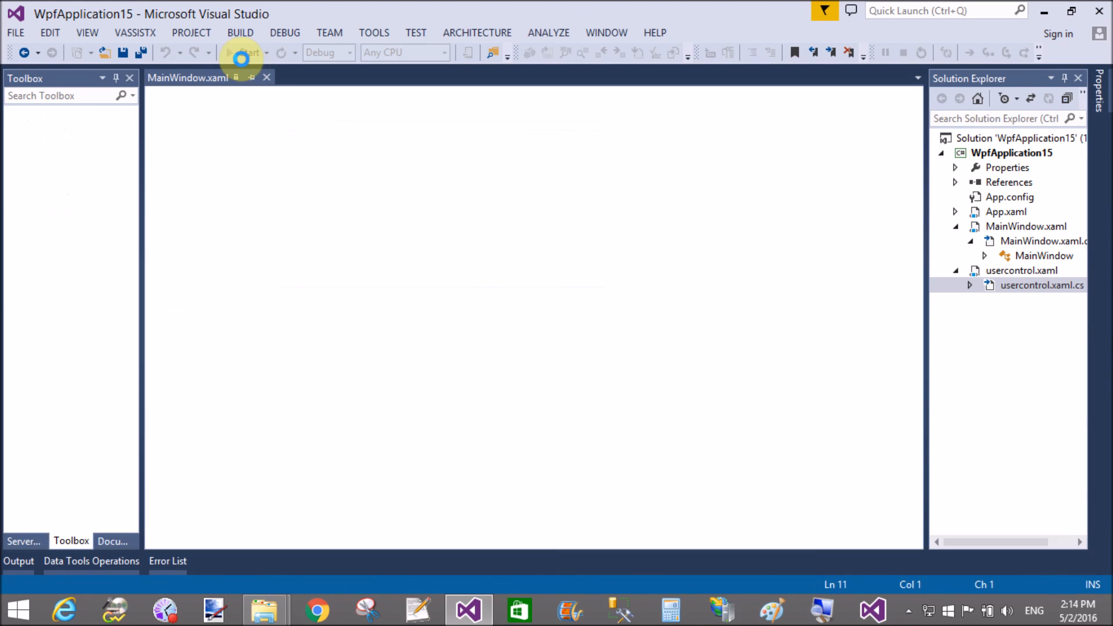
left_click(235, 52)
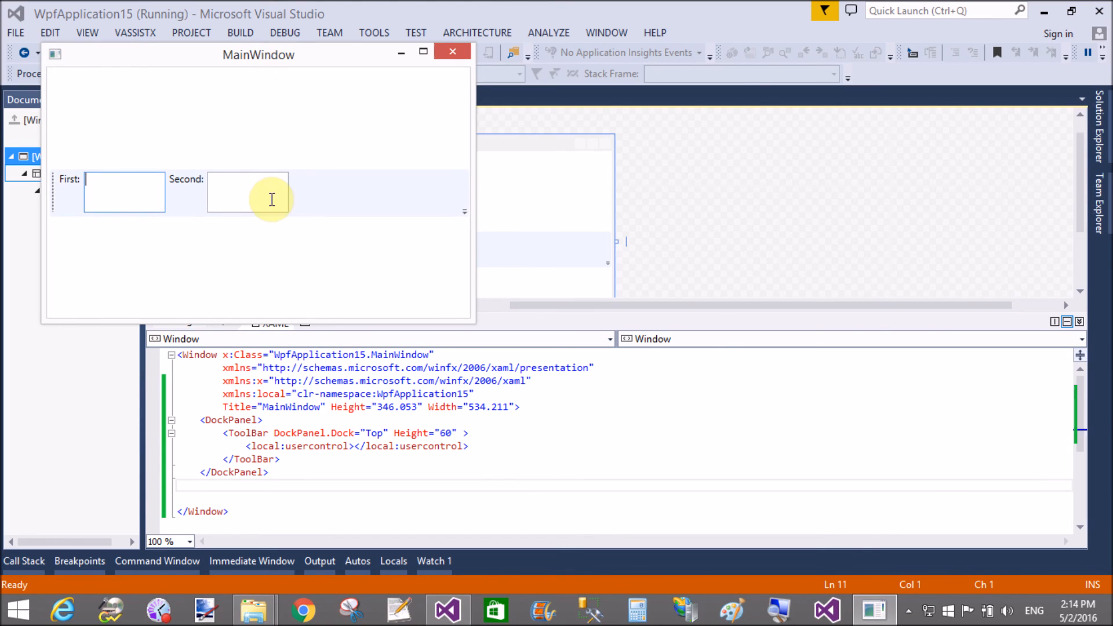
left_click(453, 52)
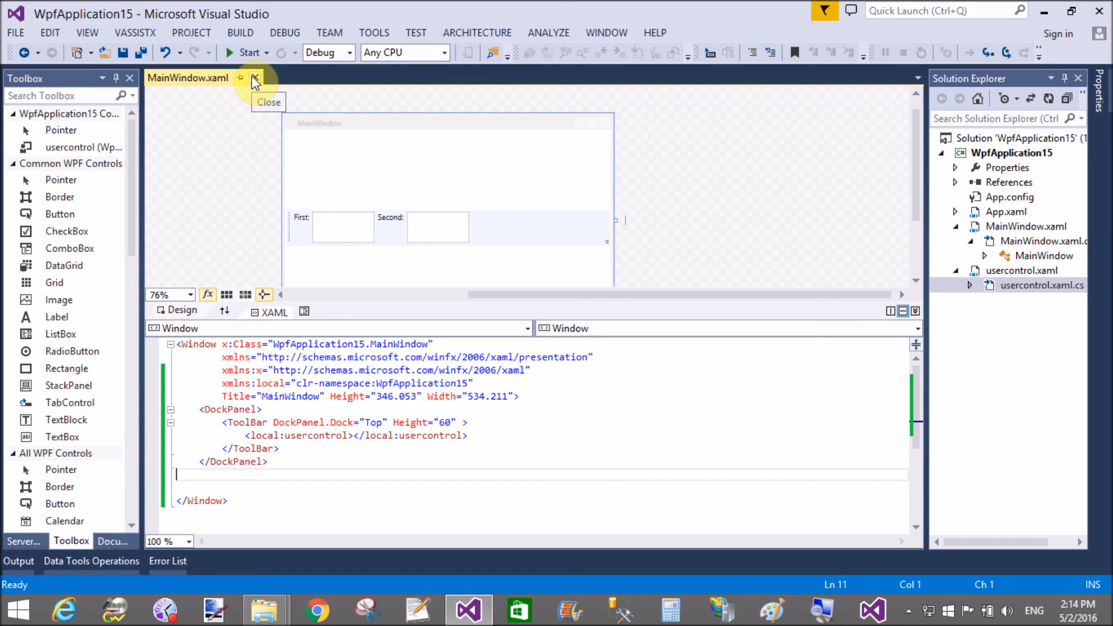
left_click(255, 79)
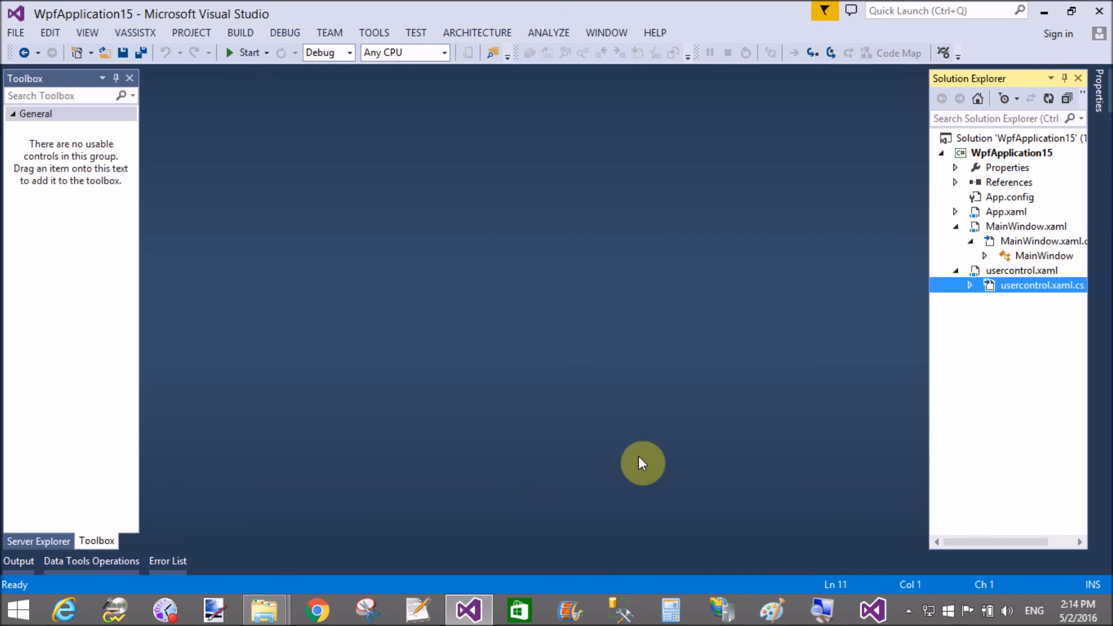
left_click(908, 610)
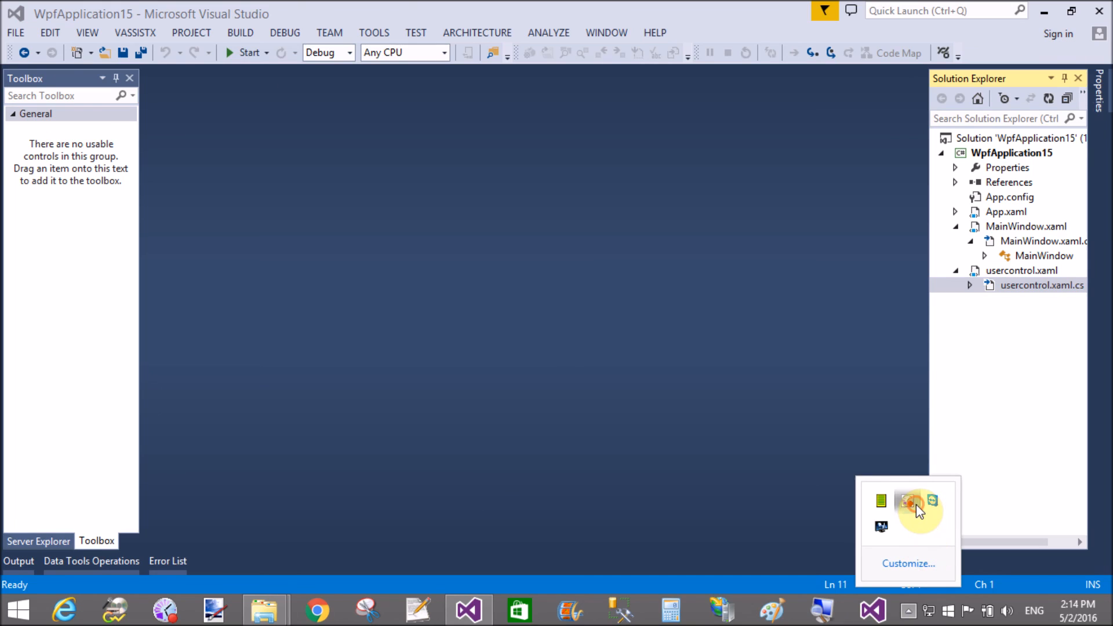
left_click(909, 501)
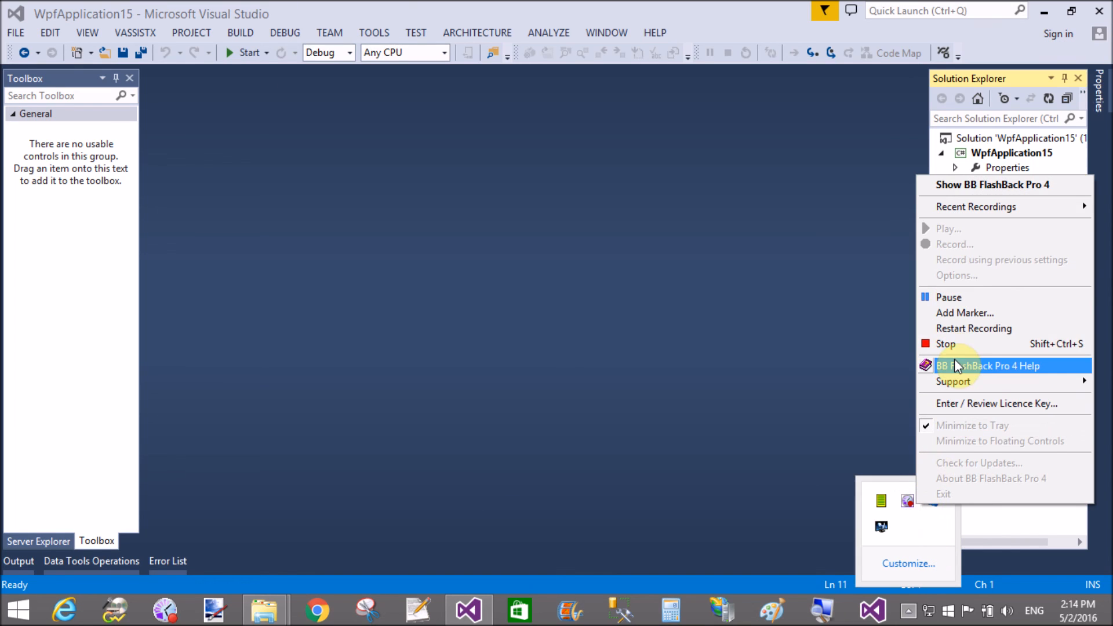